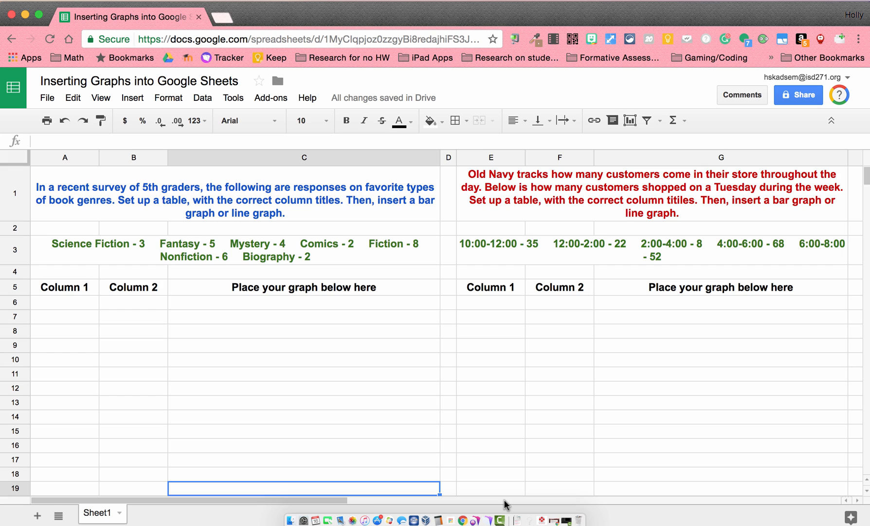
mouse_move(143, 208)
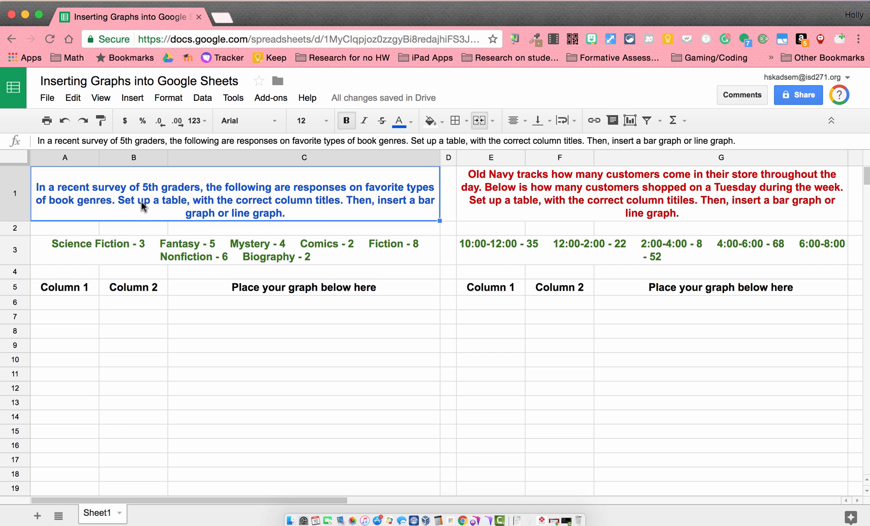
mouse_move(163, 273)
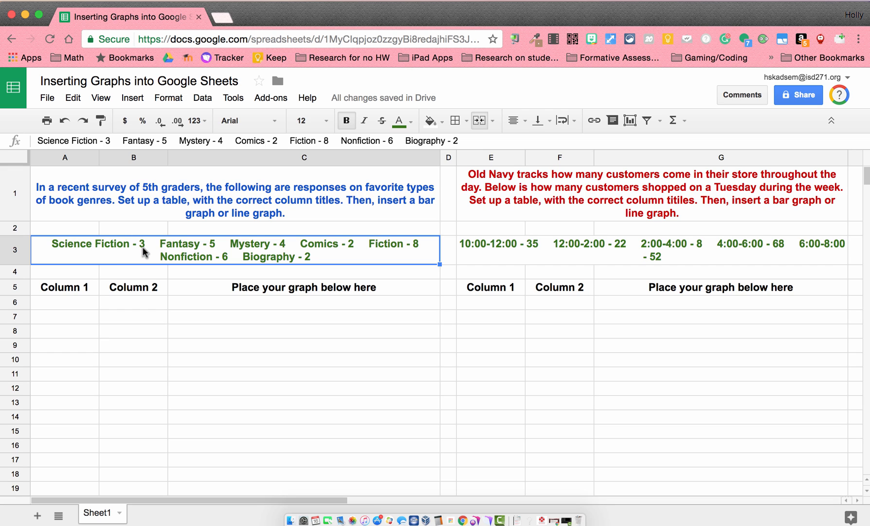
mouse_move(215, 256)
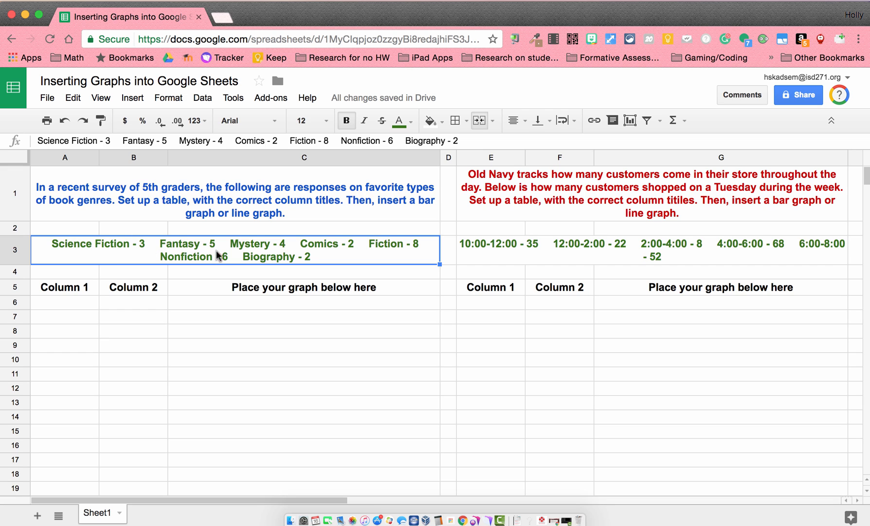
- Enter the column headings 'Genres' in A5 and 'Number of Votes' in B5
click(65, 287)
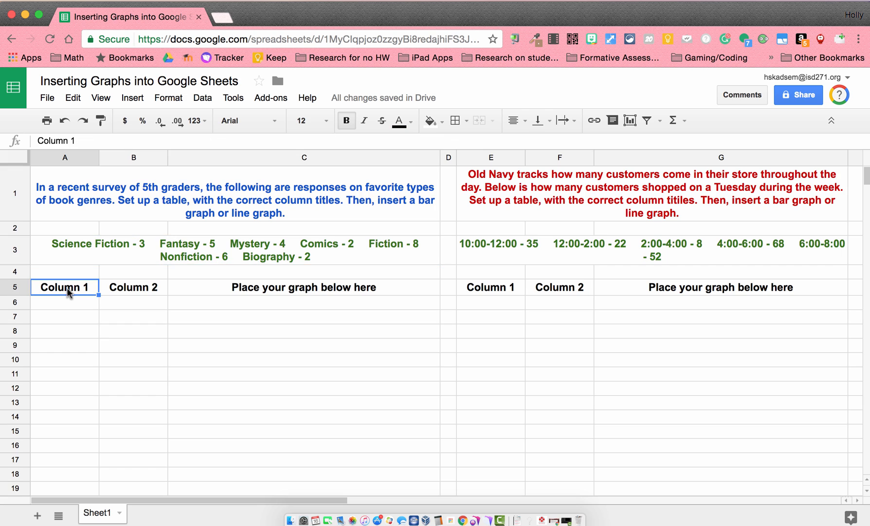
click(134, 287)
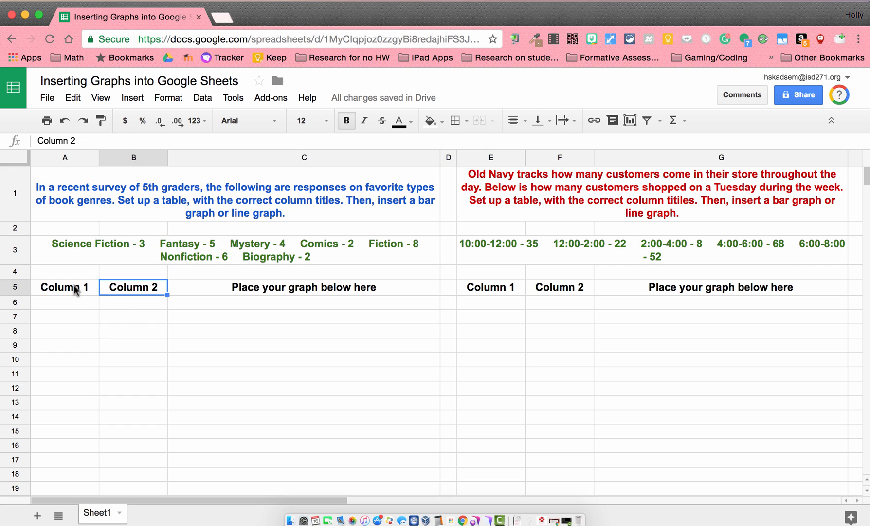
click(64, 287)
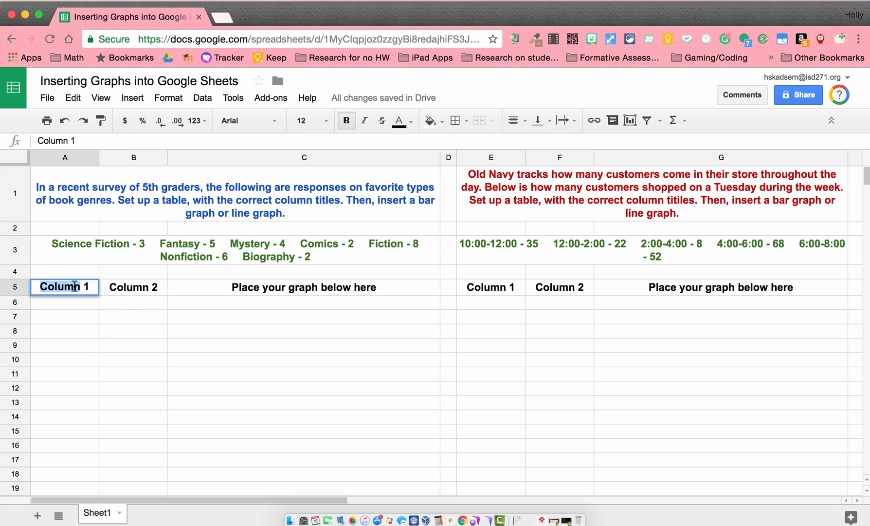
text(Genr)
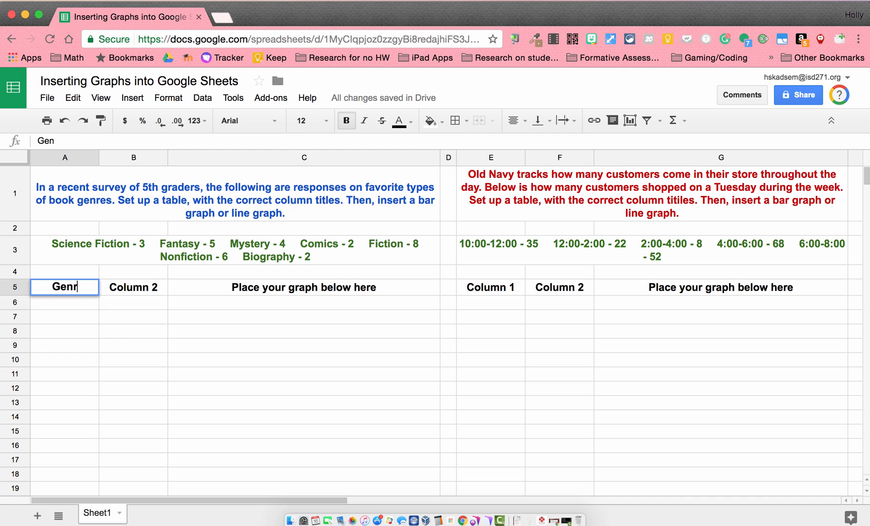
text(e)
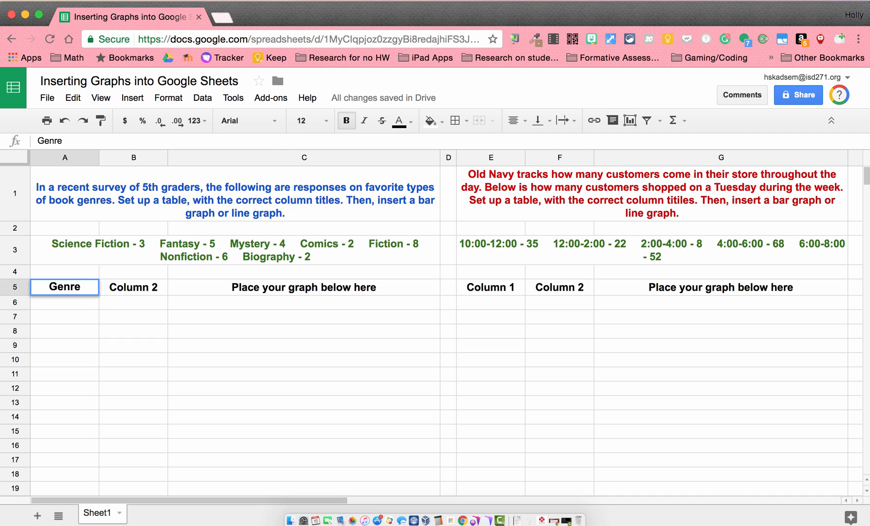
click(133, 287)
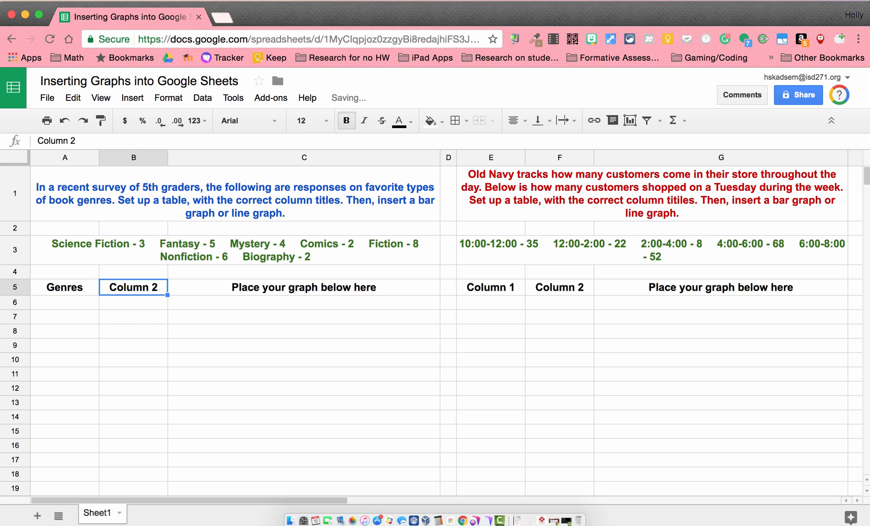
text(Number of Votes)
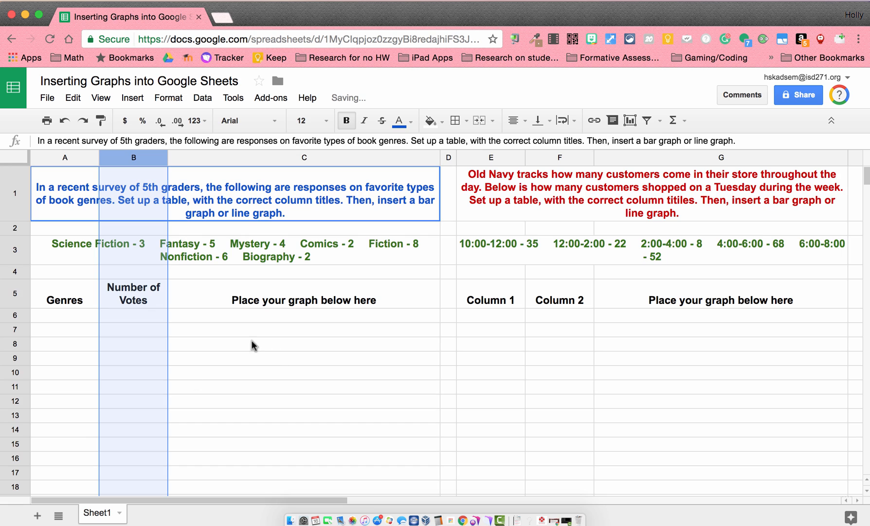
click(304, 328)
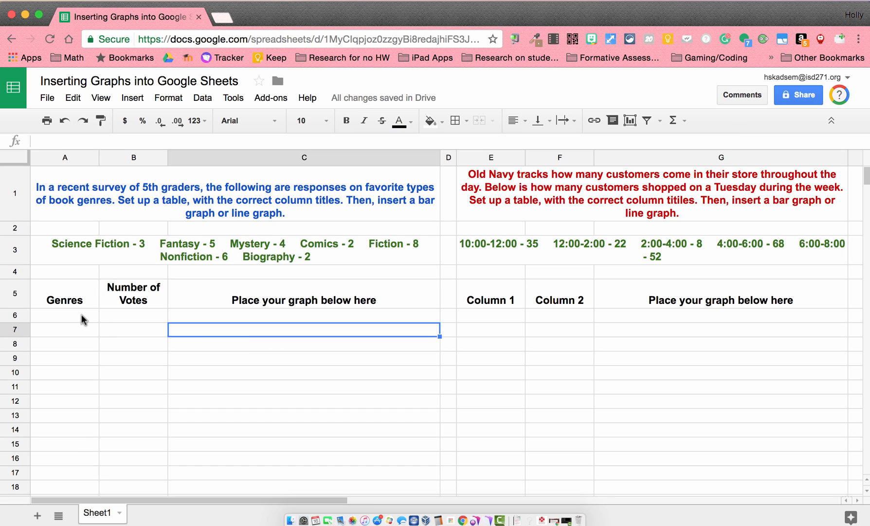
- Fill rows from A6 with seven genres and votes, Science Fiction 3 through Biography 2
click(64, 315)
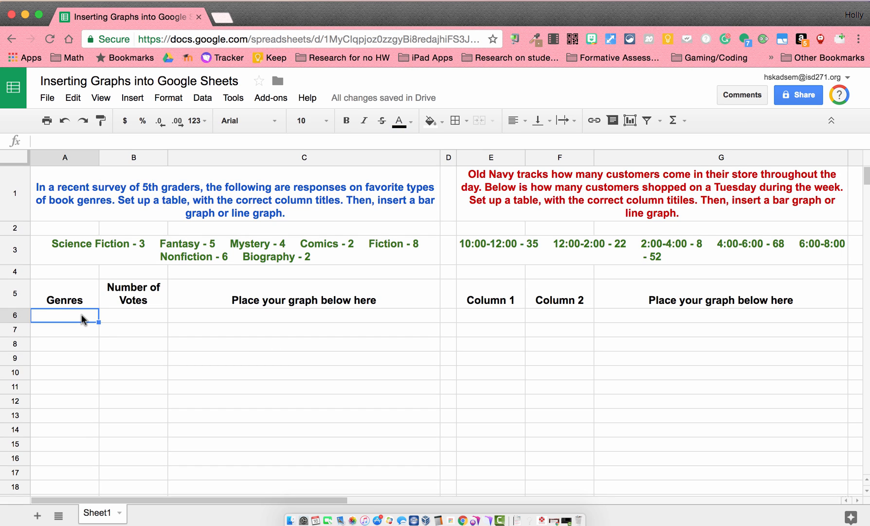
text(Science Fiction)
click(134, 315)
text(3)
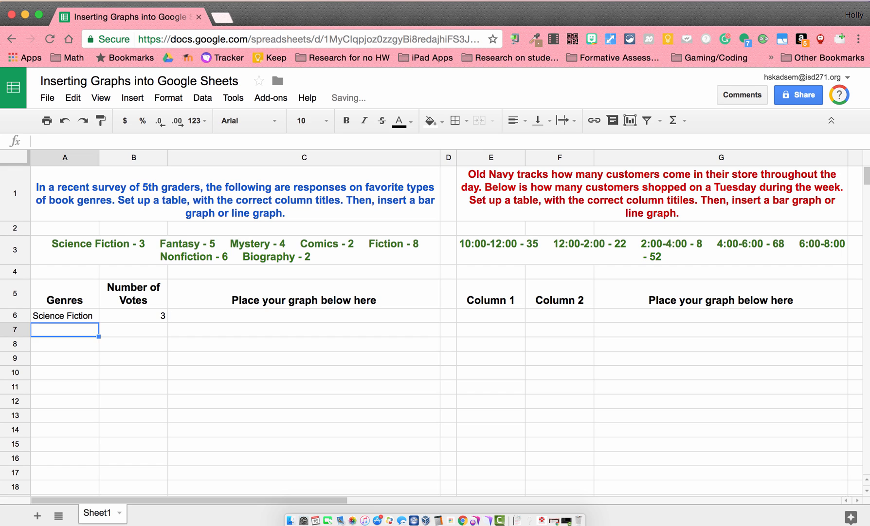
text(Fantasy)
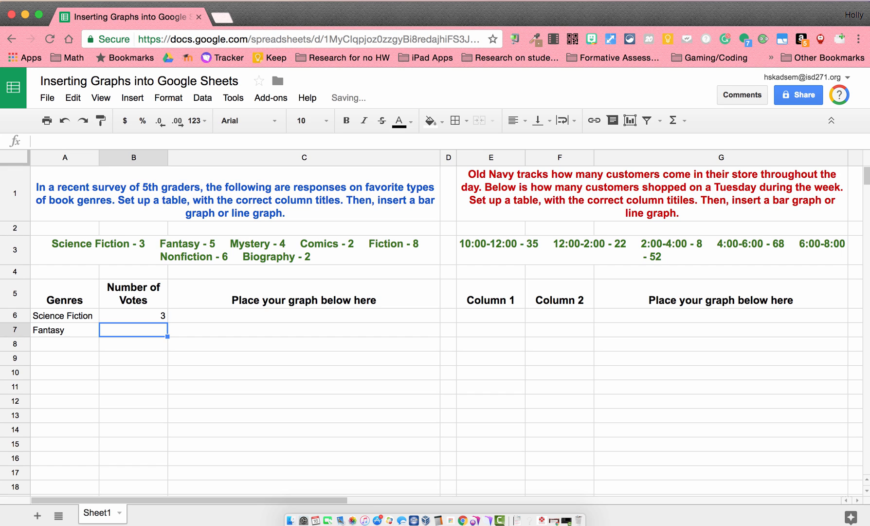
text(Mysert)
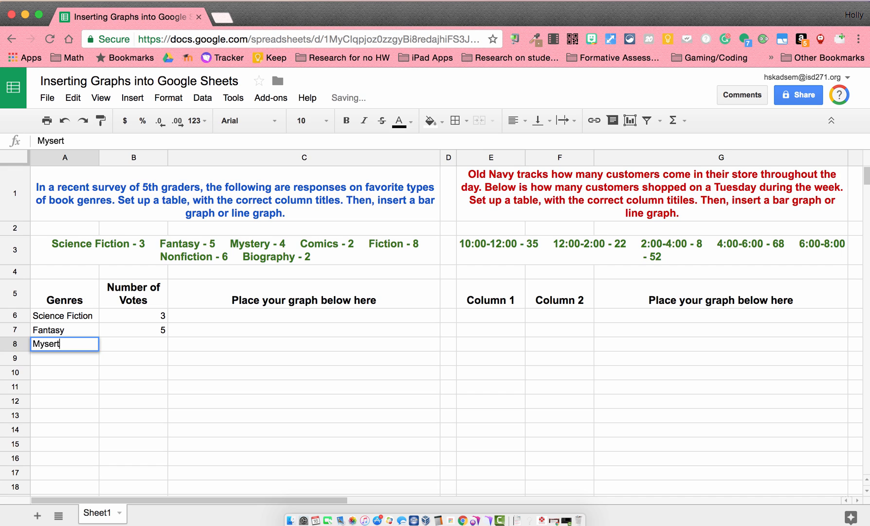
text(Mystery)
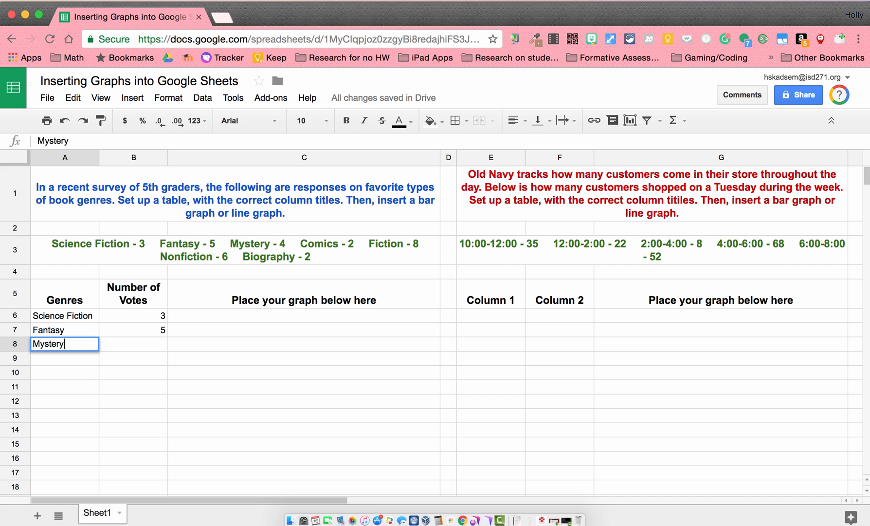
text(Com)
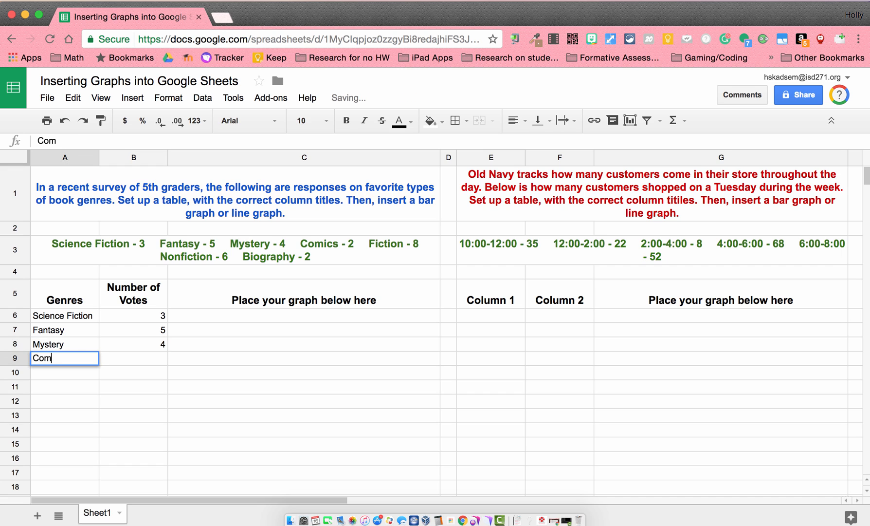
text(Ficti)
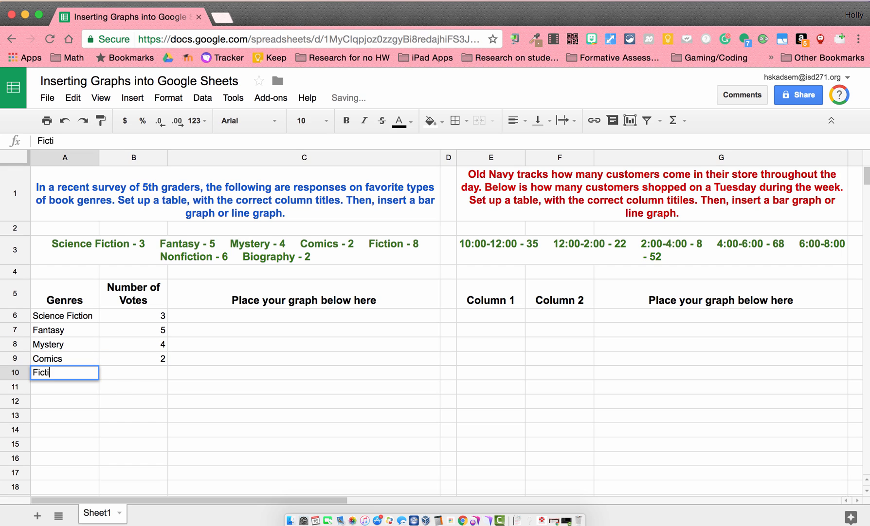
text(nonf)
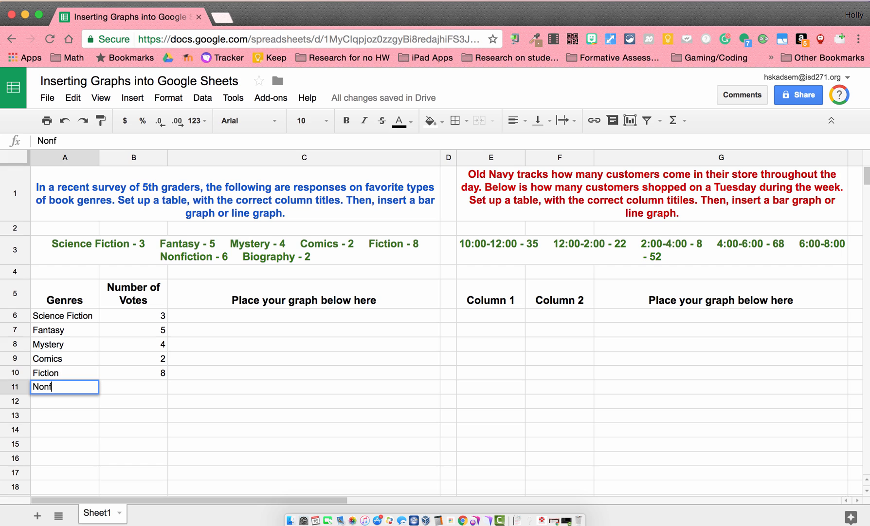
text(Biography)
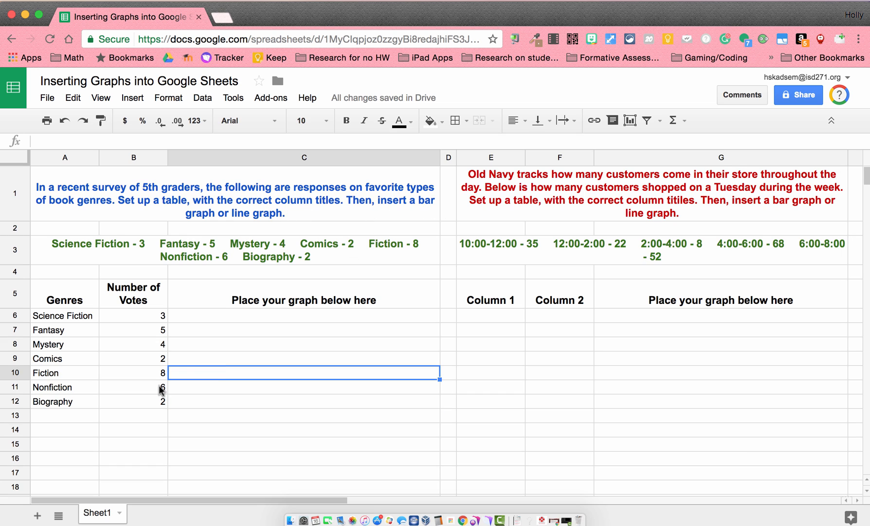
- Select the table A5:B12 and insert a chart from it
click(64, 293)
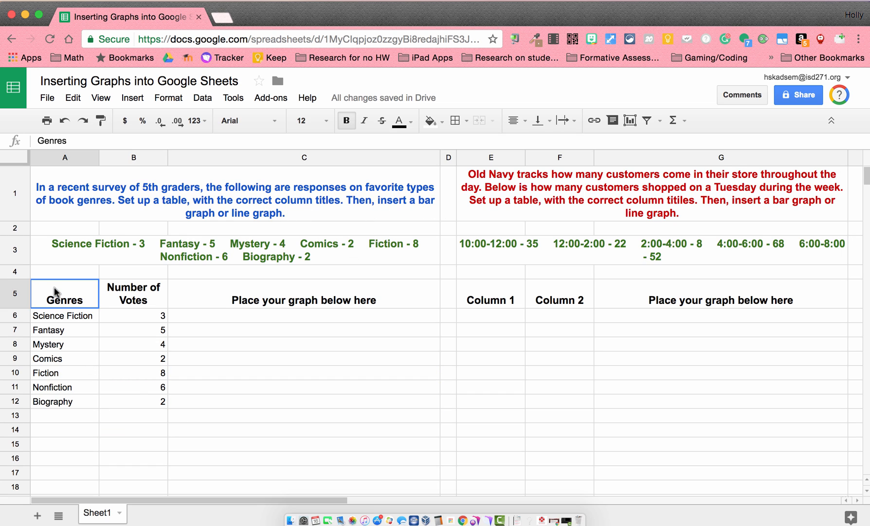
drag(64, 292, 147, 400)
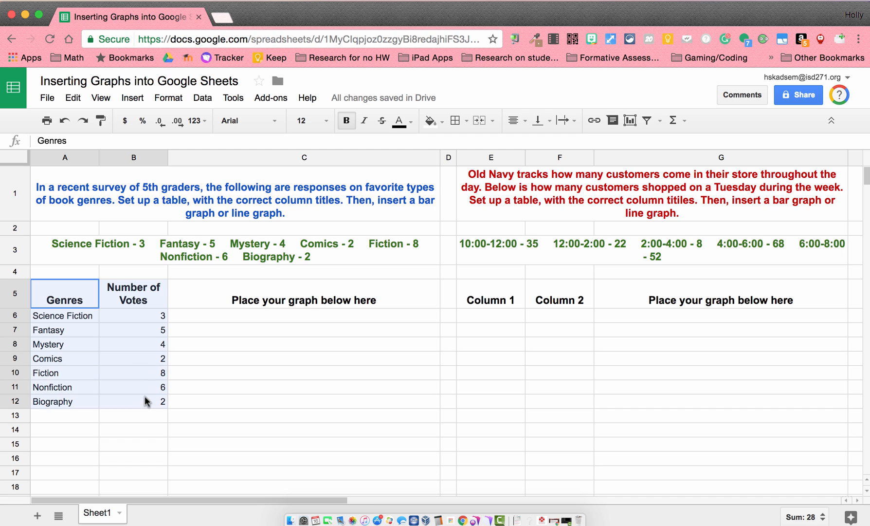
click(133, 402)
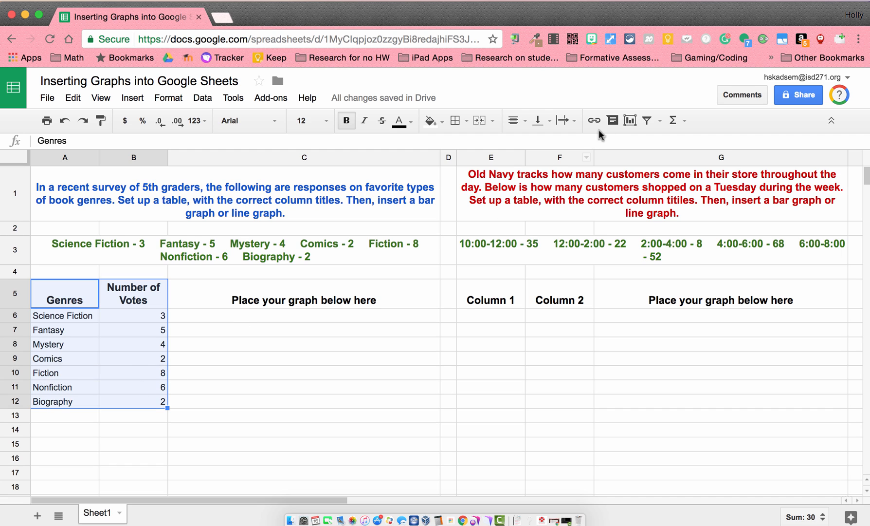
mouse_move(630, 120)
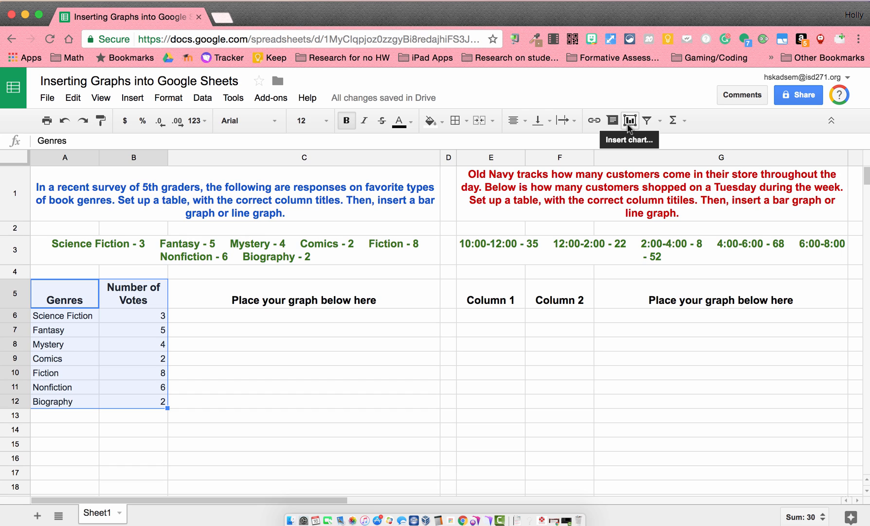
mouse_move(175, 121)
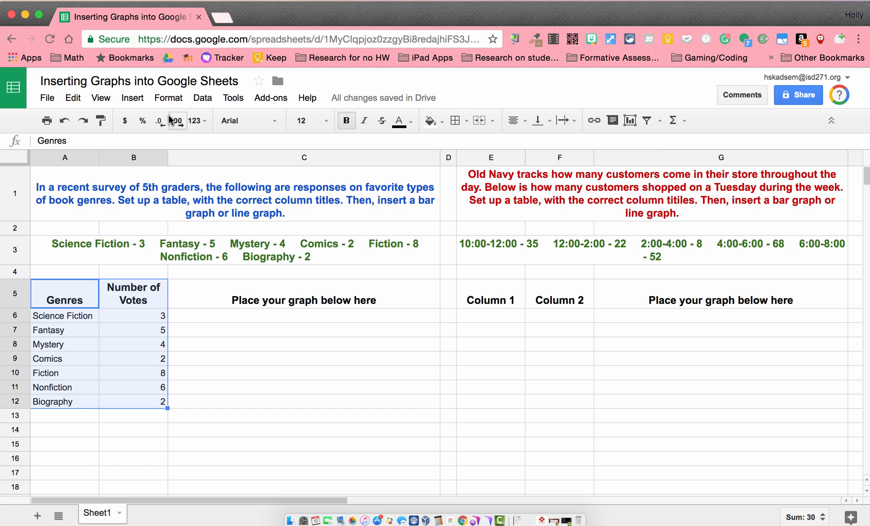
click(132, 98)
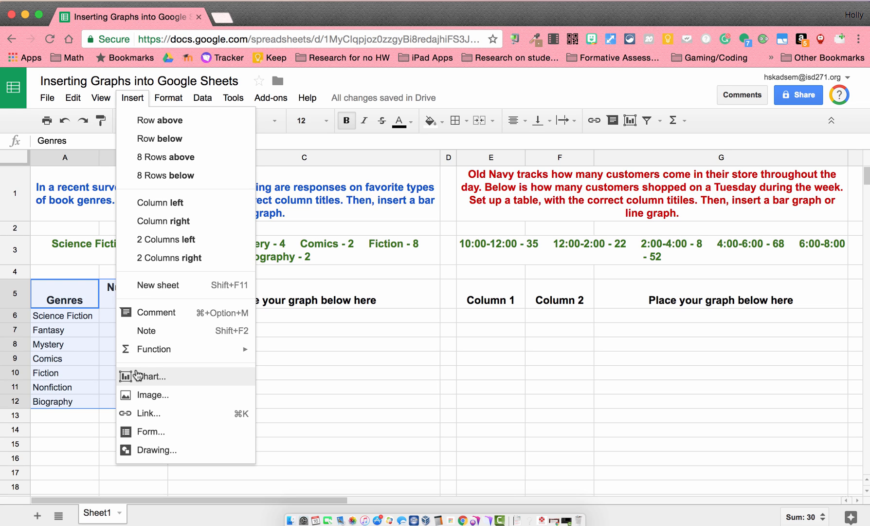
click(151, 375)
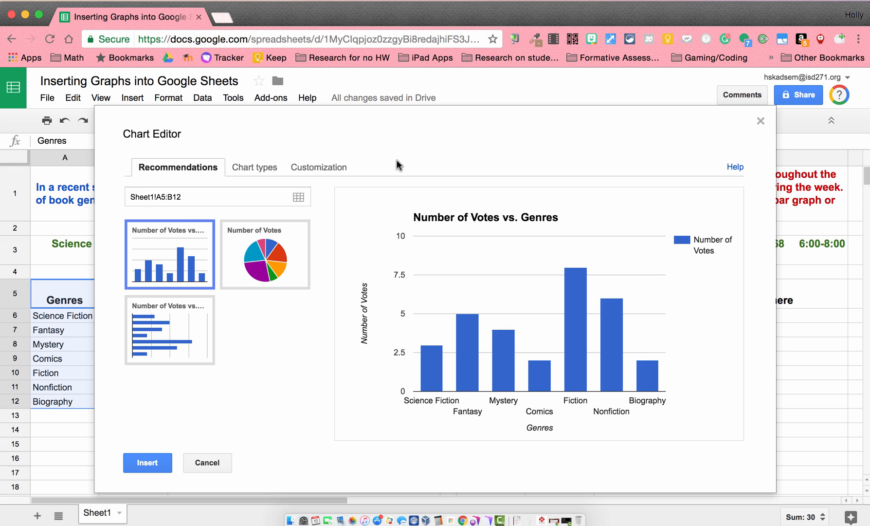
mouse_move(173, 183)
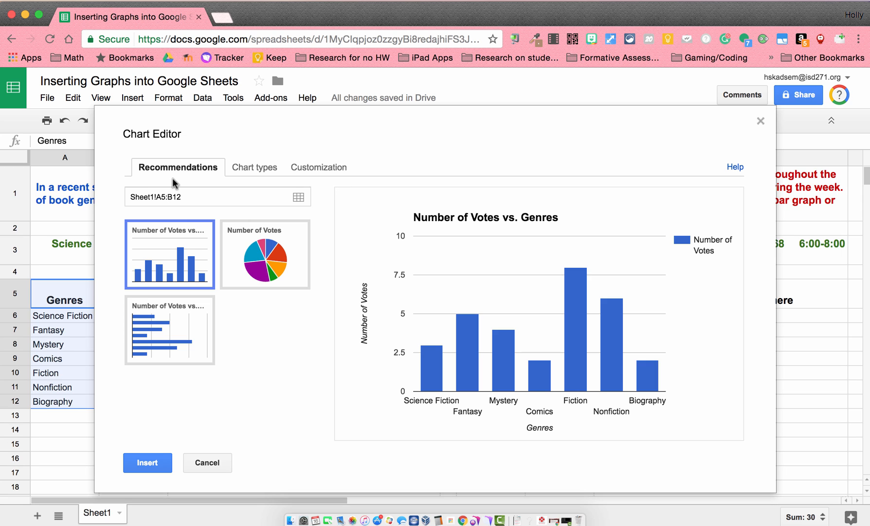
mouse_move(166, 317)
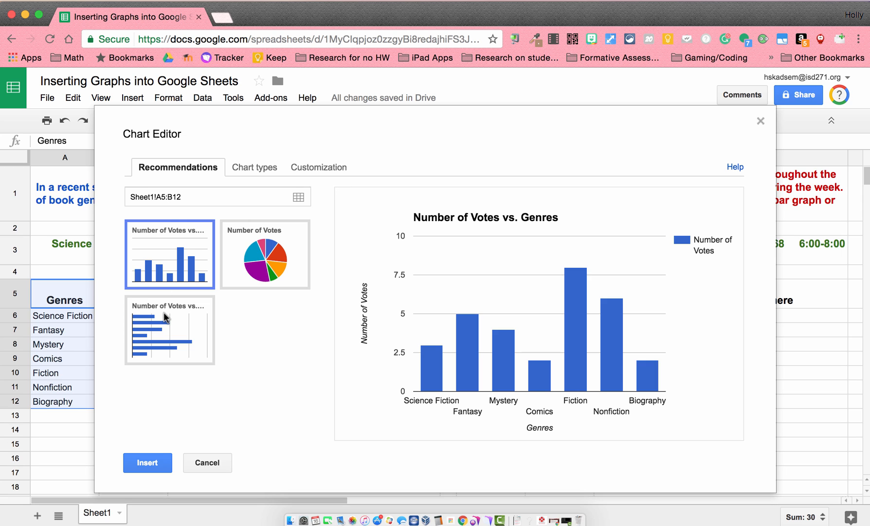
mouse_move(409, 207)
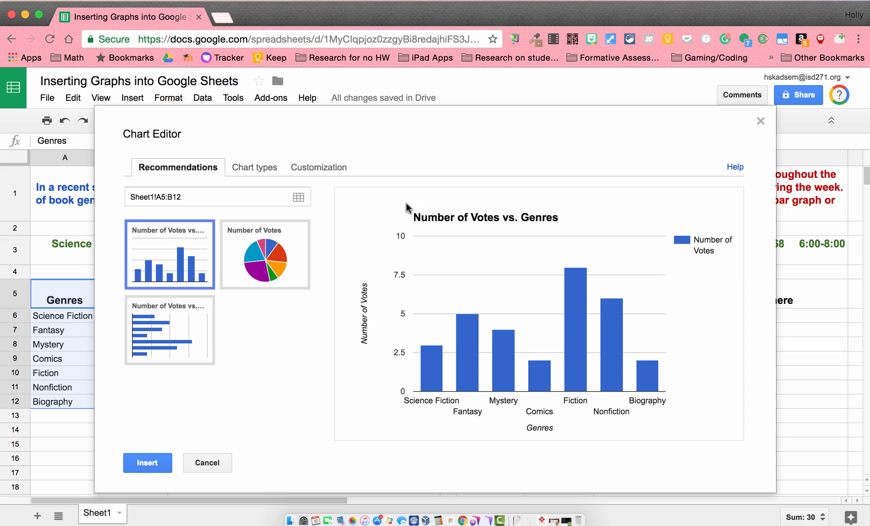
mouse_move(692, 363)
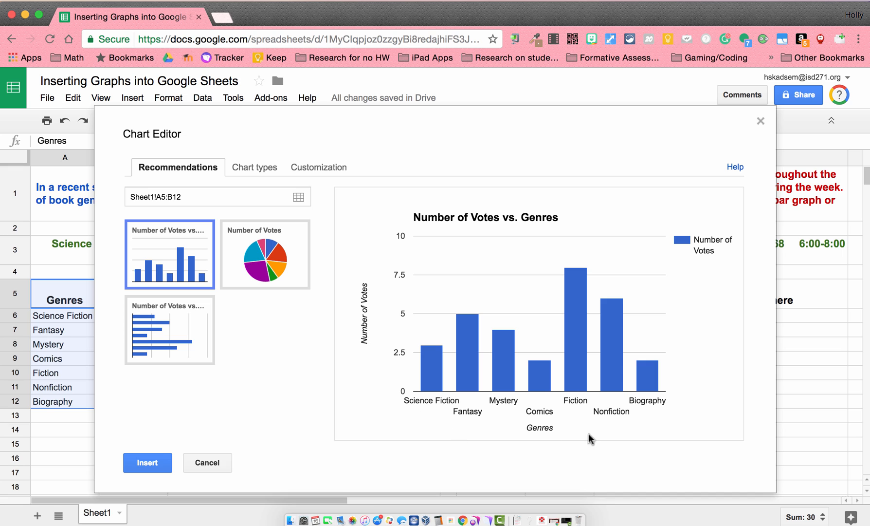
mouse_move(365, 331)
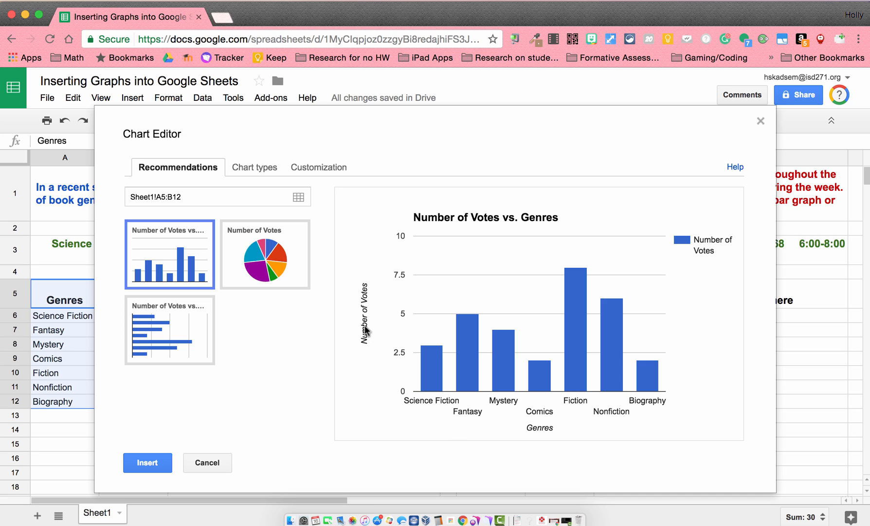
mouse_move(546, 223)
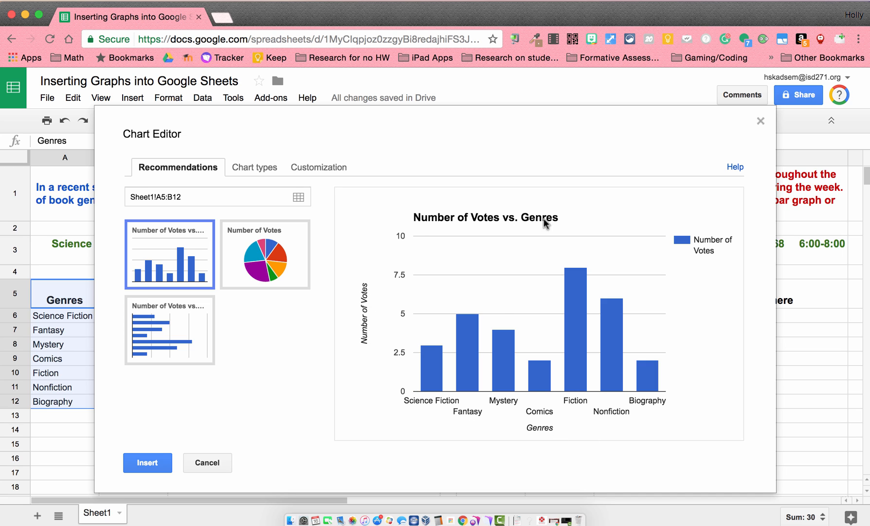
mouse_move(721, 280)
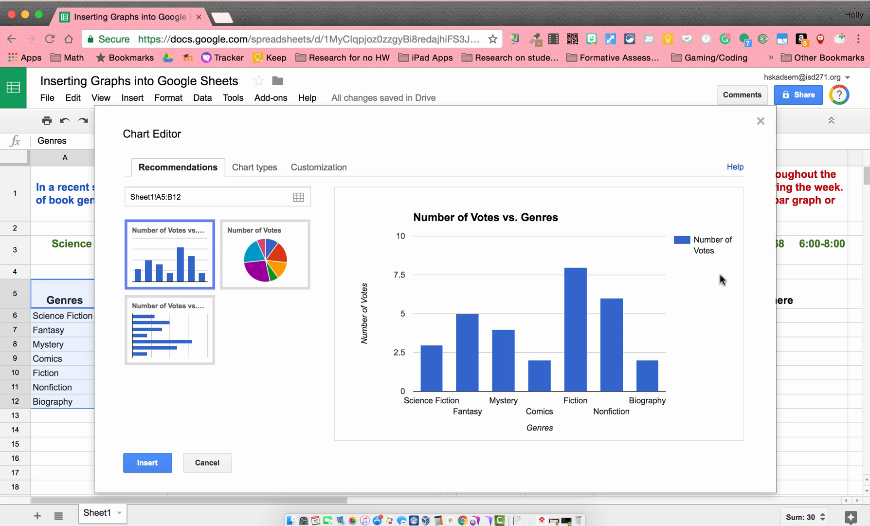
mouse_move(683, 230)
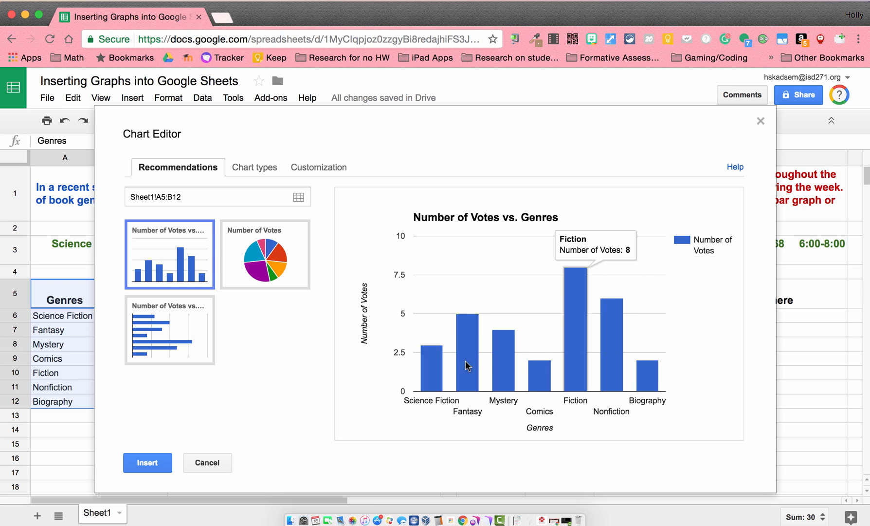
mouse_move(360, 285)
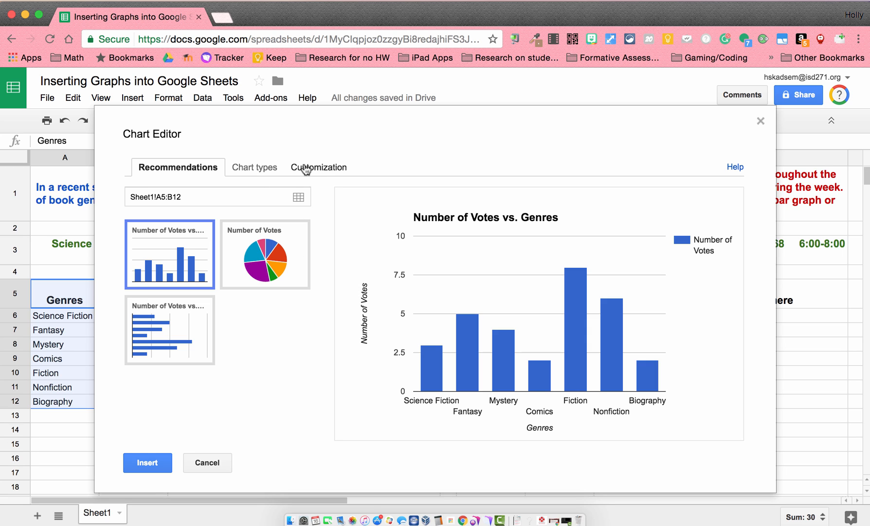
- Preview line, smooth line, area and stepped area charts, then return to the column chart
click(254, 167)
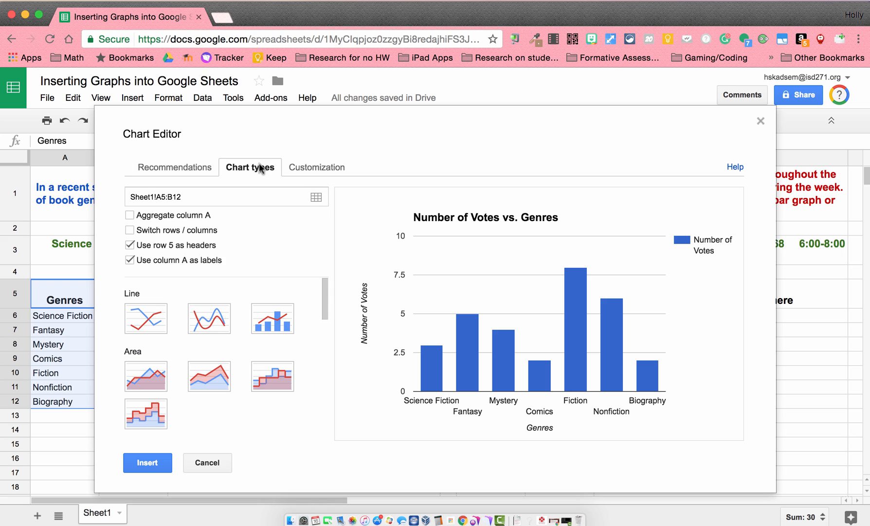
mouse_move(187, 300)
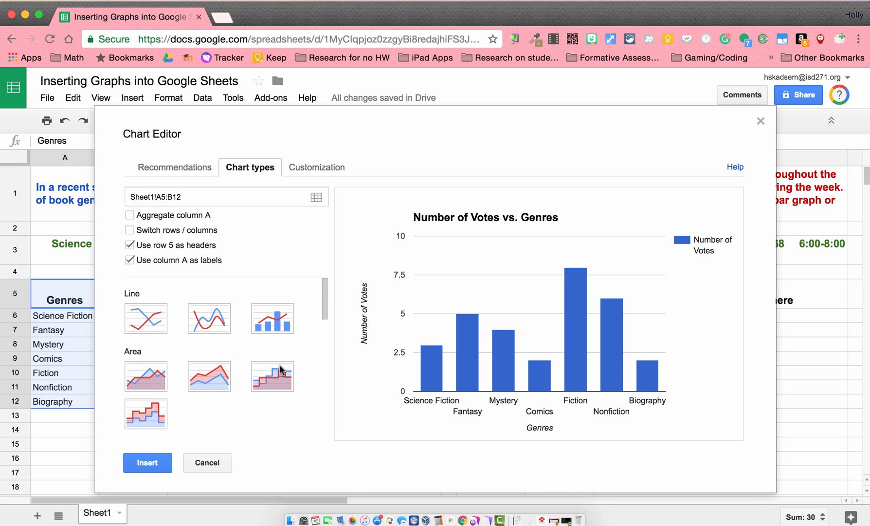
click(146, 318)
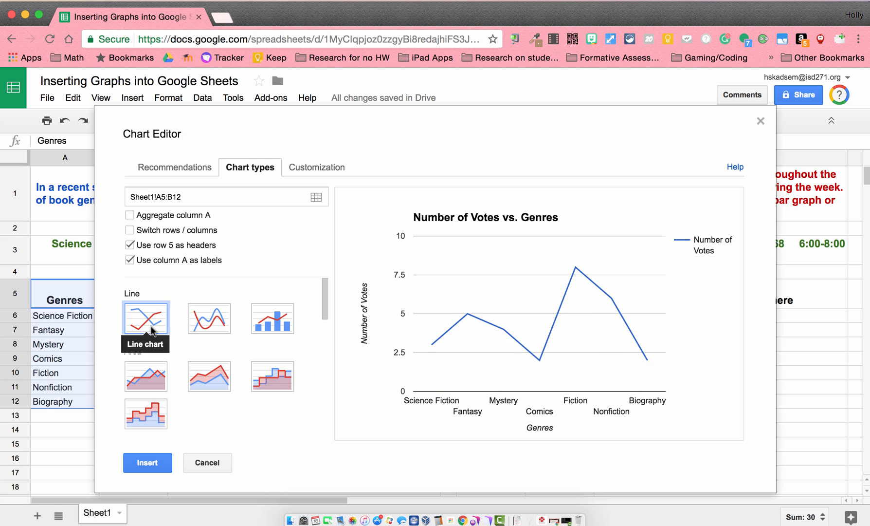
mouse_move(220, 321)
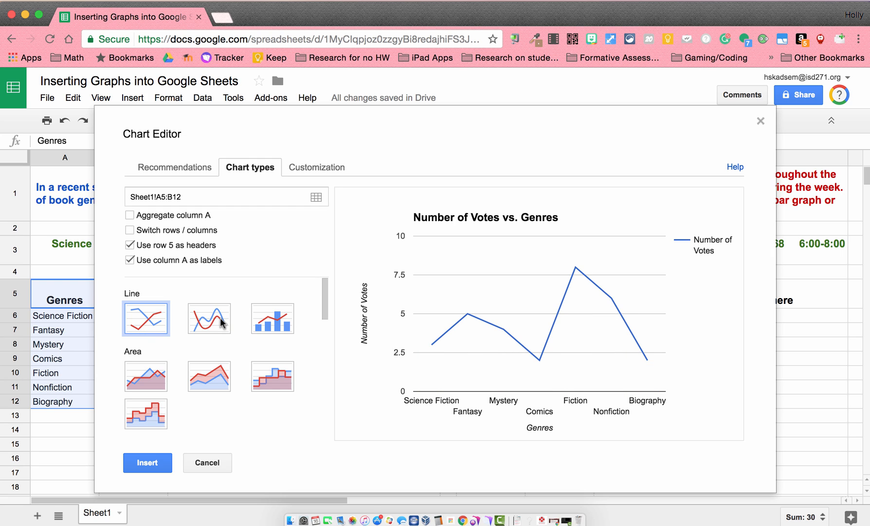
click(209, 317)
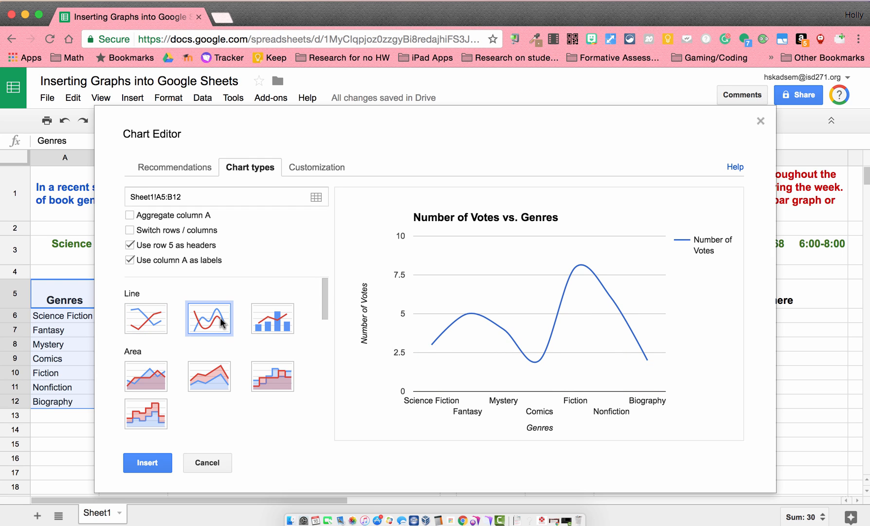
mouse_move(272, 317)
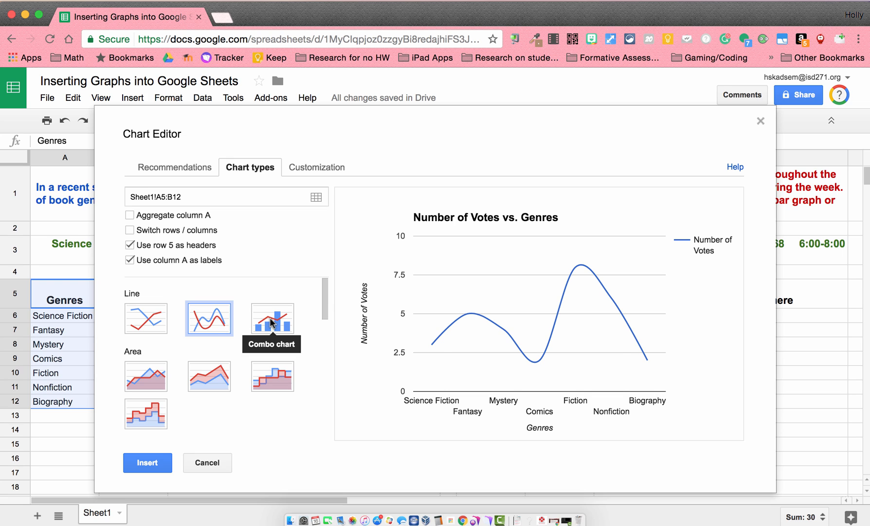
click(272, 317)
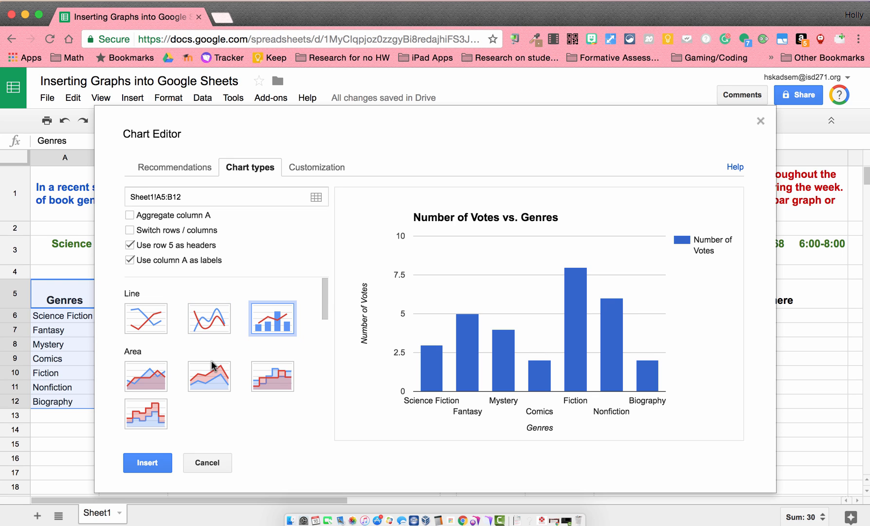
click(209, 375)
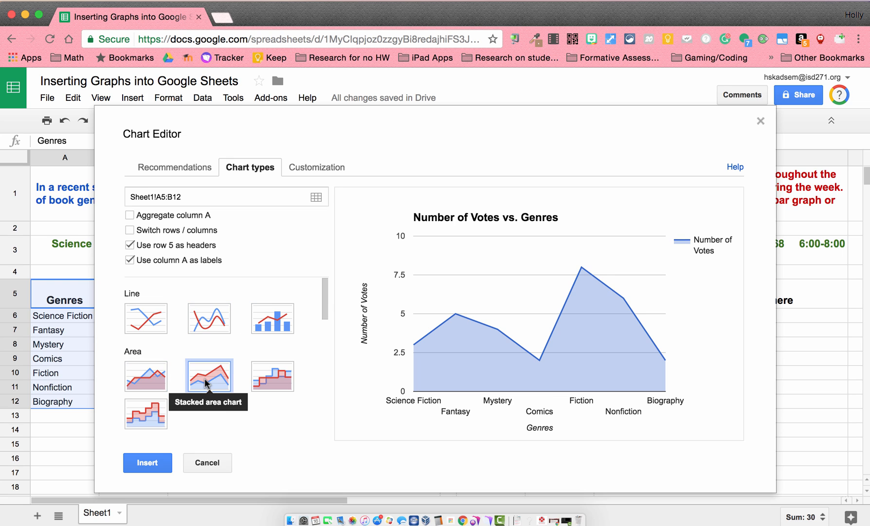
click(146, 413)
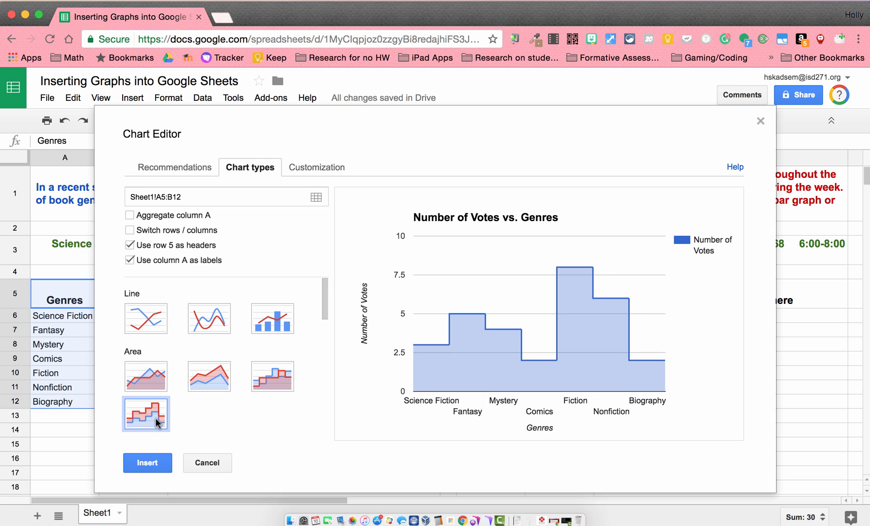
click(209, 318)
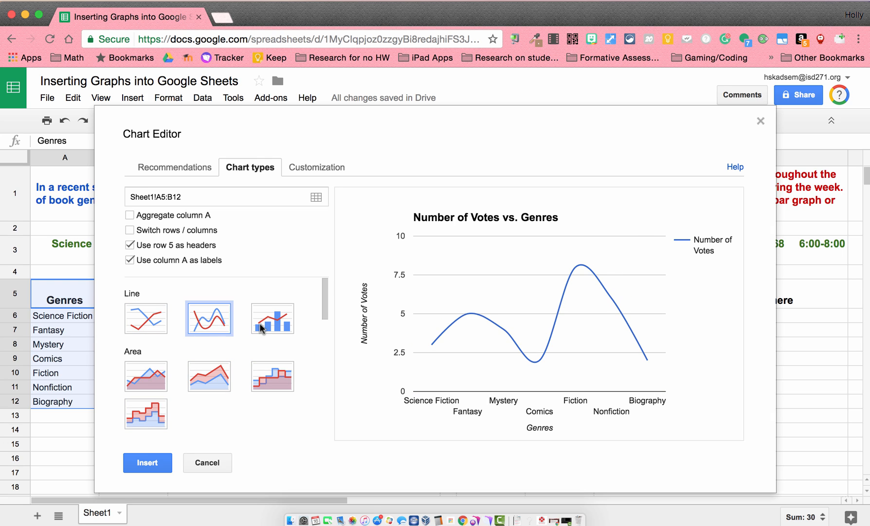
click(272, 318)
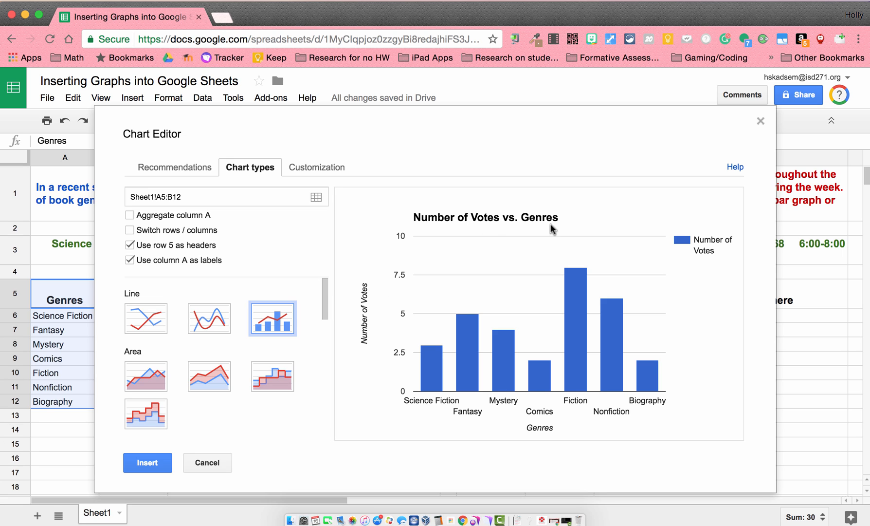
mouse_move(691, 248)
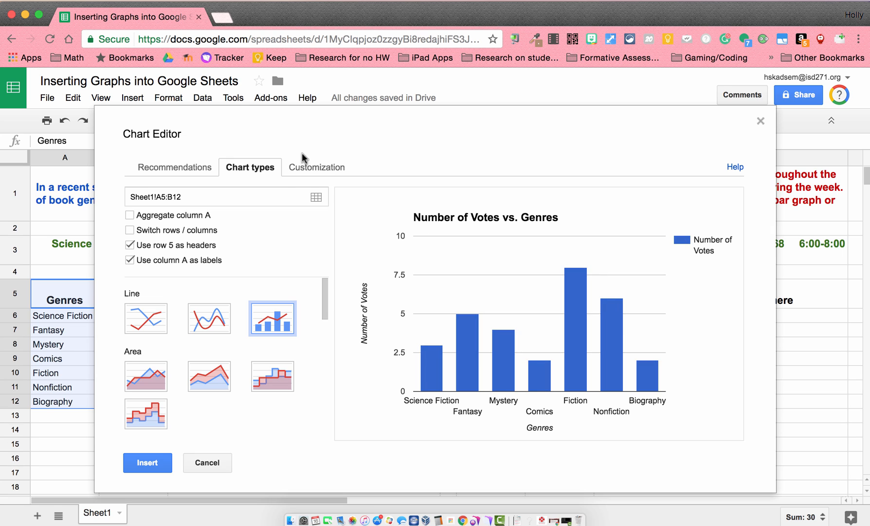
mouse_move(331, 173)
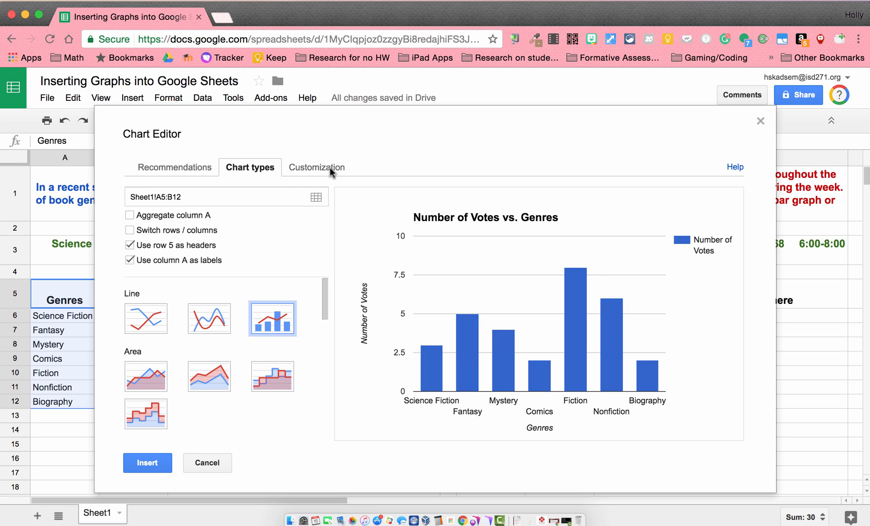
- Title the chart '5th Grade Genre Votes' with title font size 30
click(317, 167)
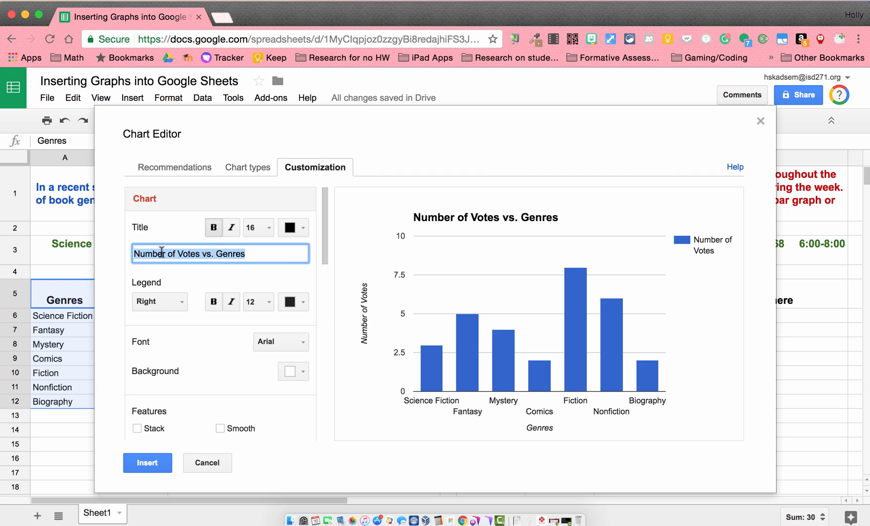
text(5th Grade)
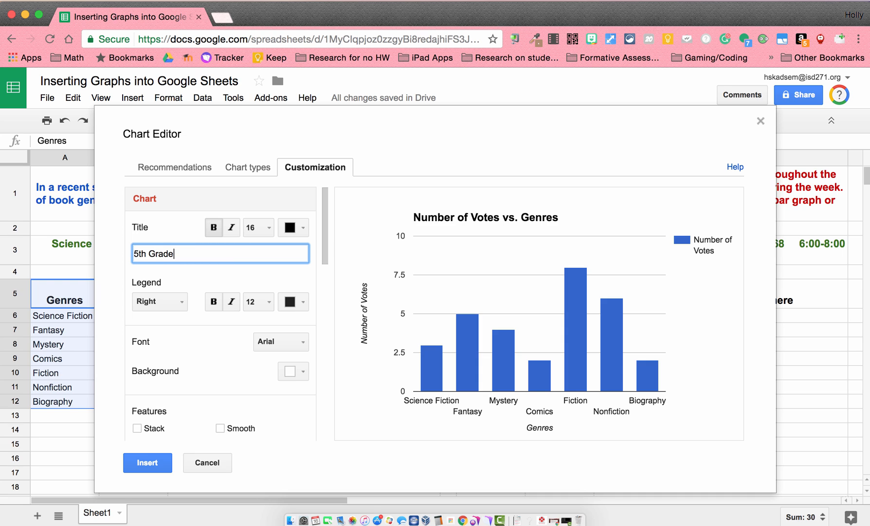
text(Genre Votes)
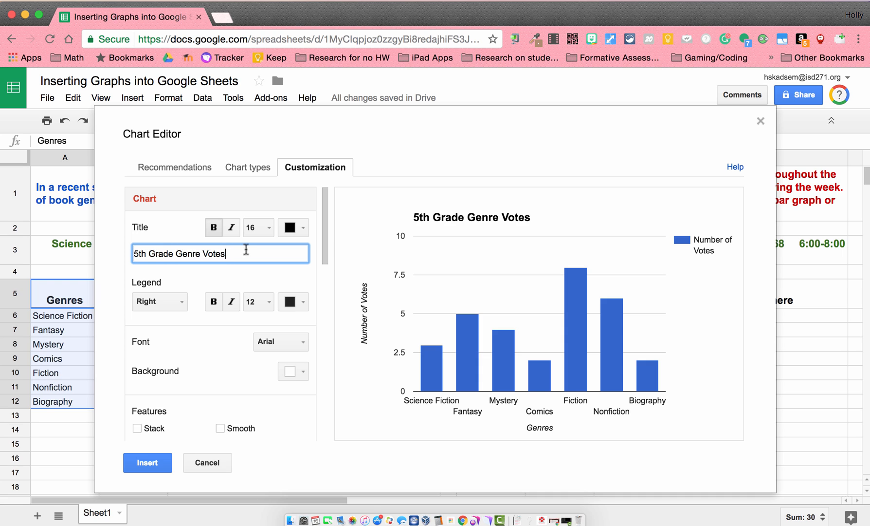
click(254, 226)
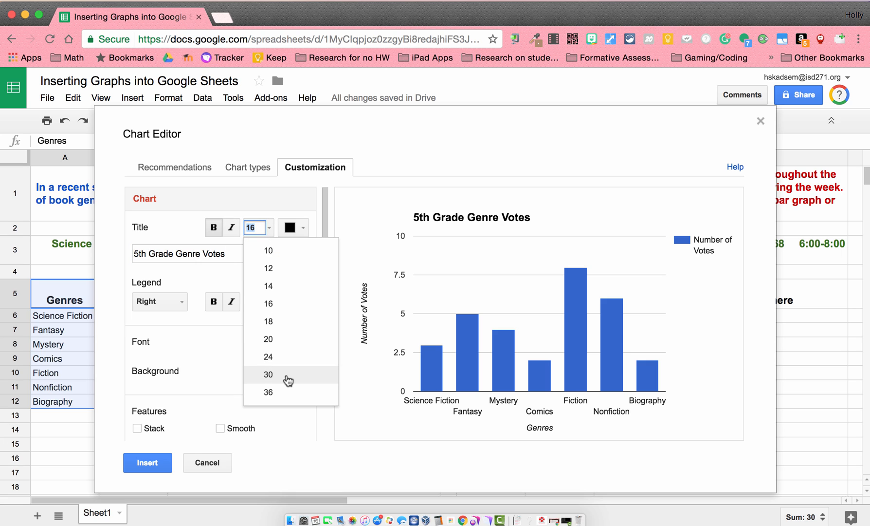
click(268, 374)
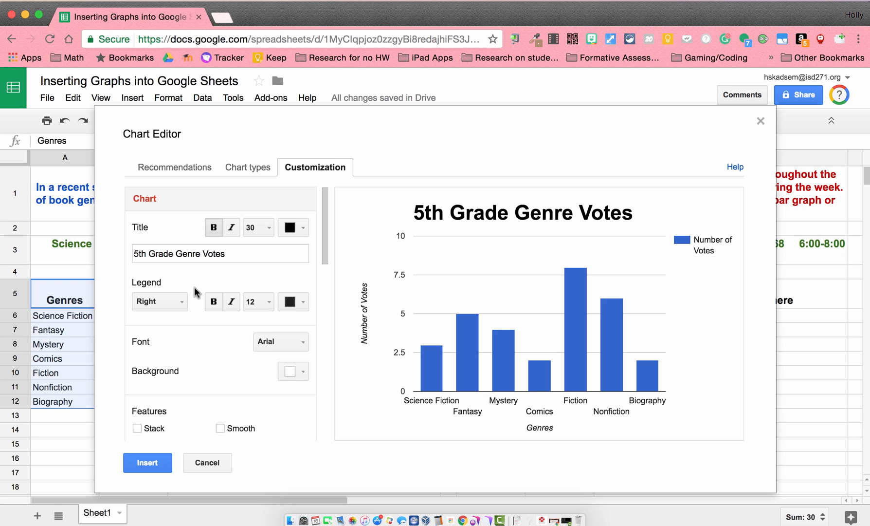
- Set the chart legend position to None
click(159, 301)
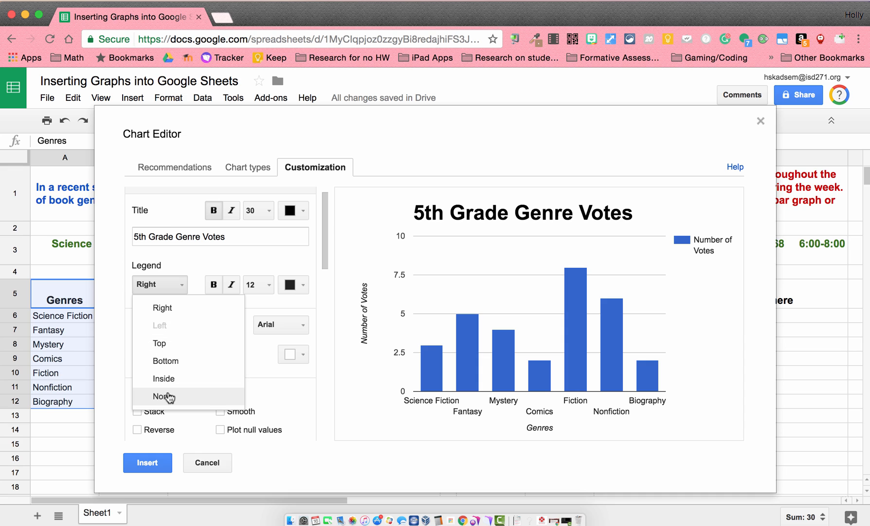
mouse_move(169, 371)
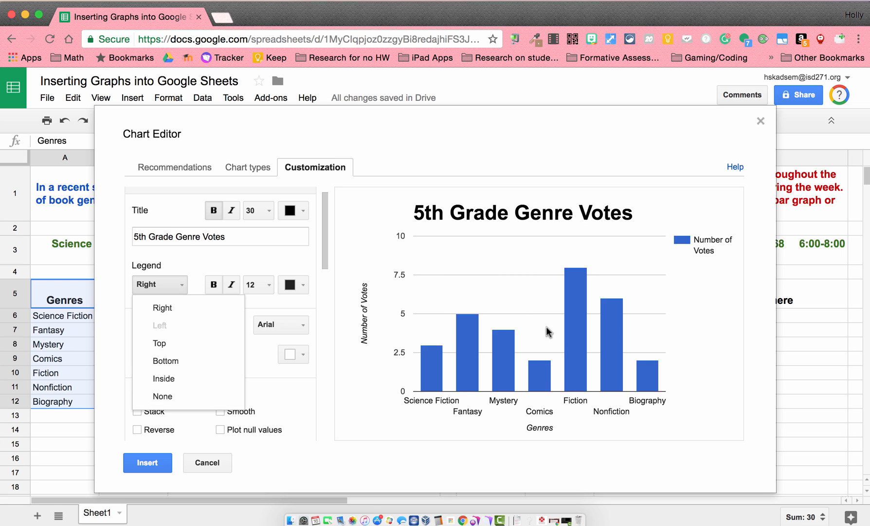
mouse_move(710, 238)
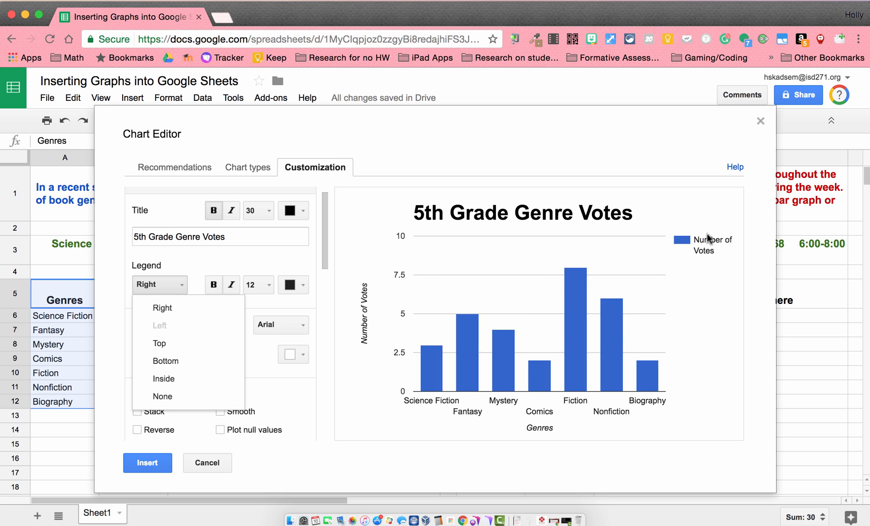
mouse_move(715, 257)
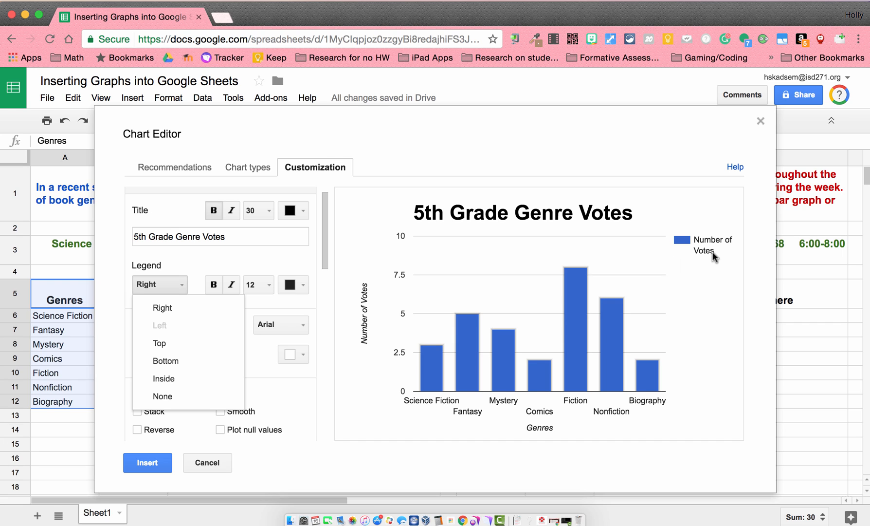
mouse_move(557, 360)
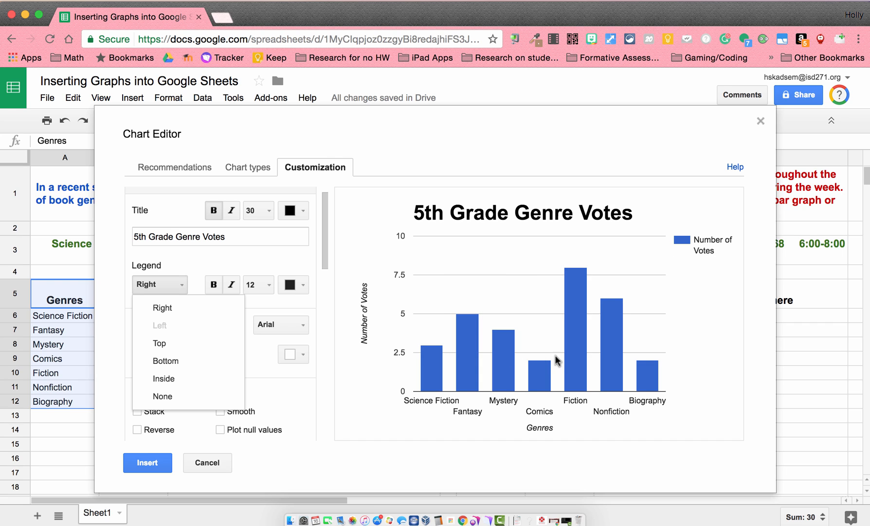
mouse_move(162, 395)
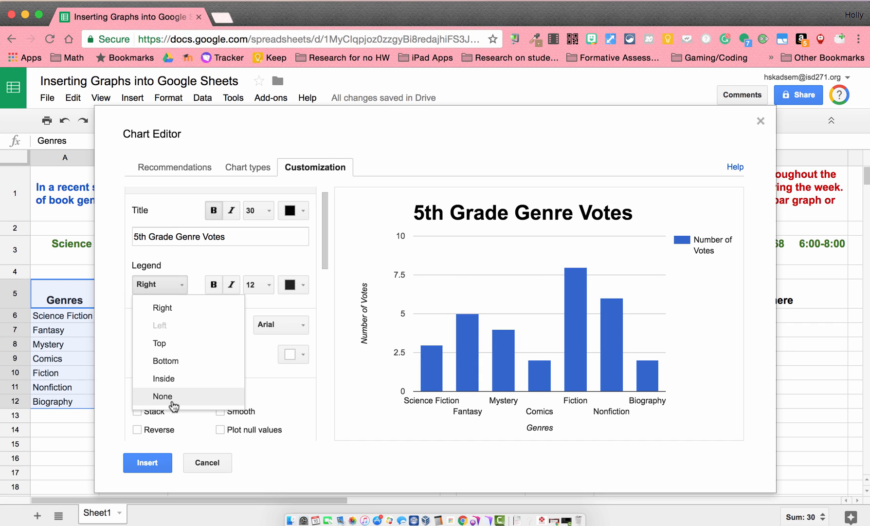
click(161, 396)
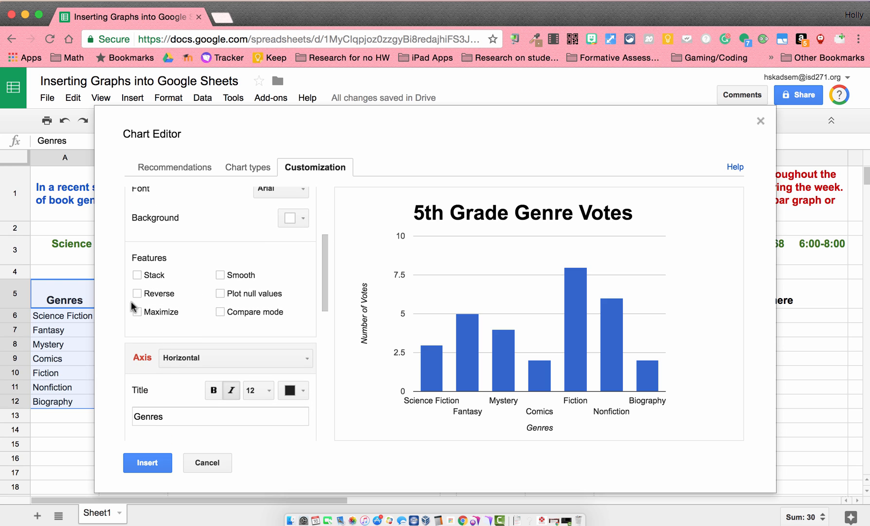
- Scroll down to the Axis settings and view the vertical axis options
scroll(down, 3)
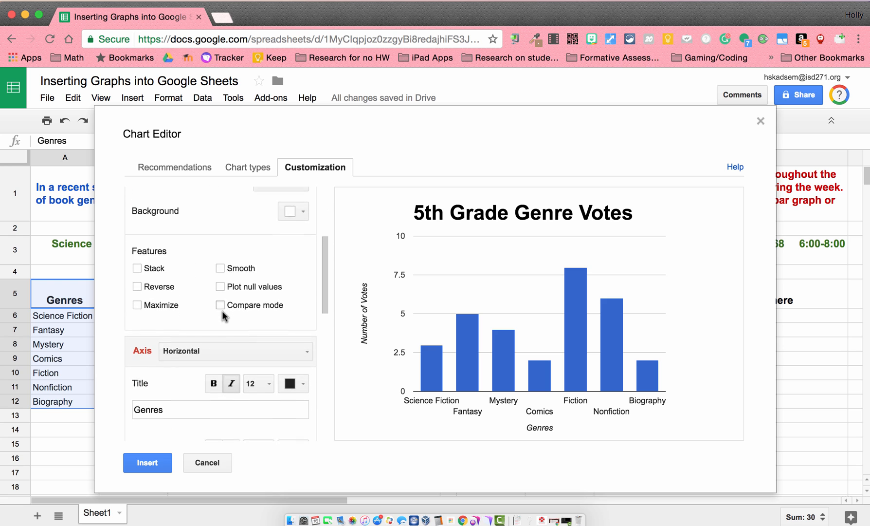
scroll(down, 3)
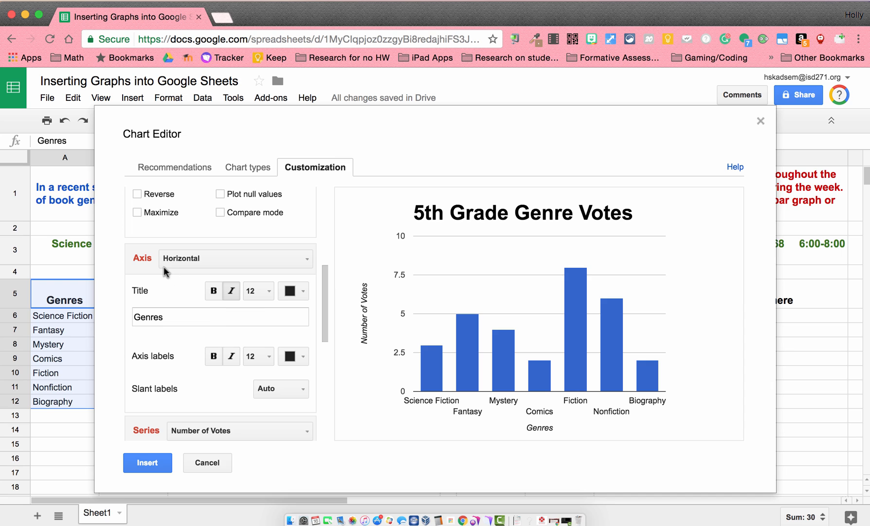
mouse_move(232, 307)
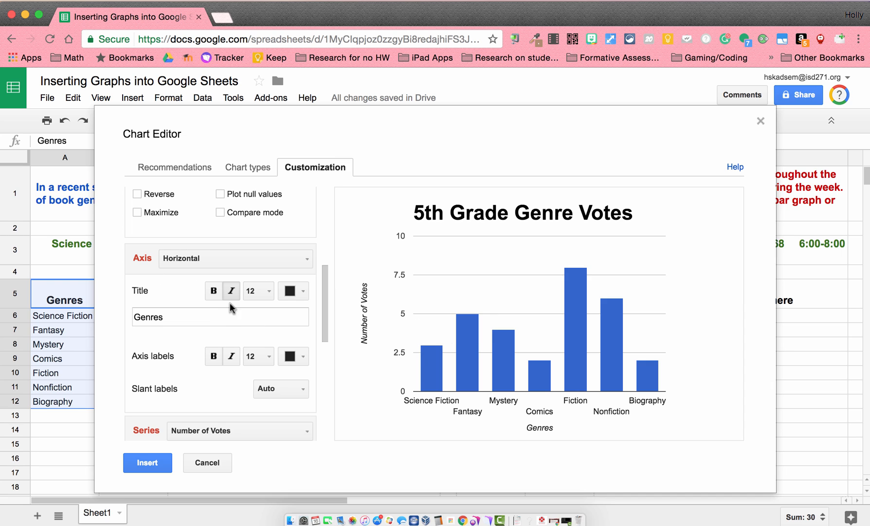
mouse_move(521, 435)
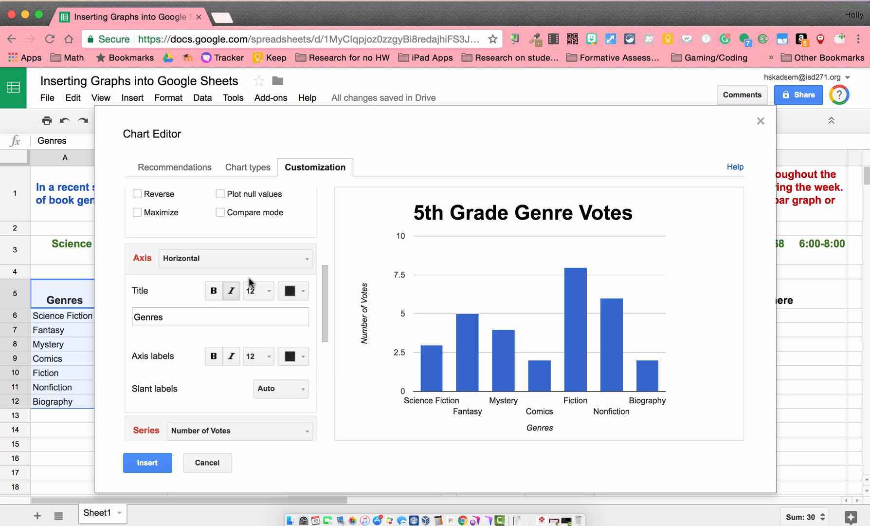
click(234, 258)
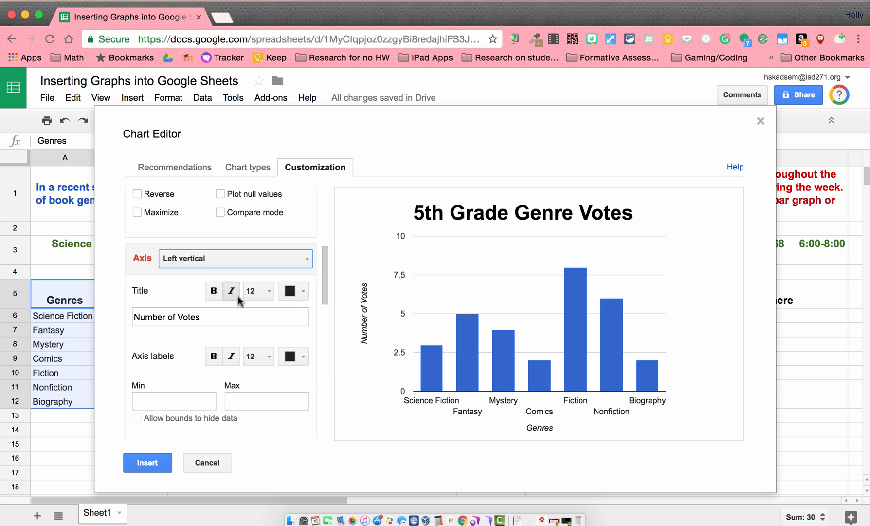
mouse_move(294, 331)
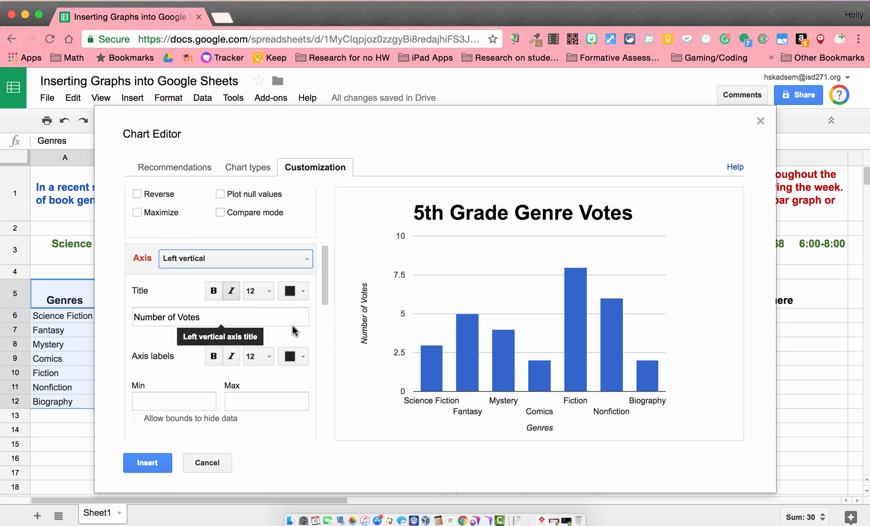
mouse_move(194, 344)
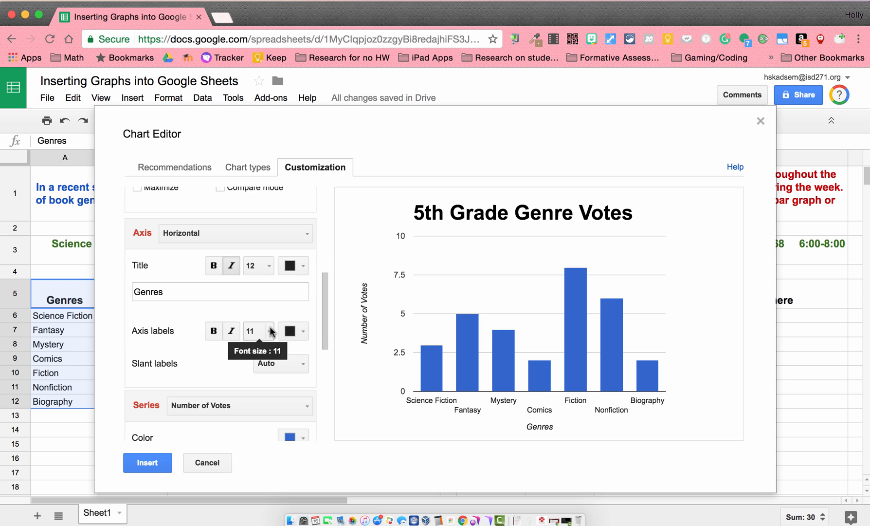
- Reduce the horizontal axis genre label font size to 9
click(257, 331)
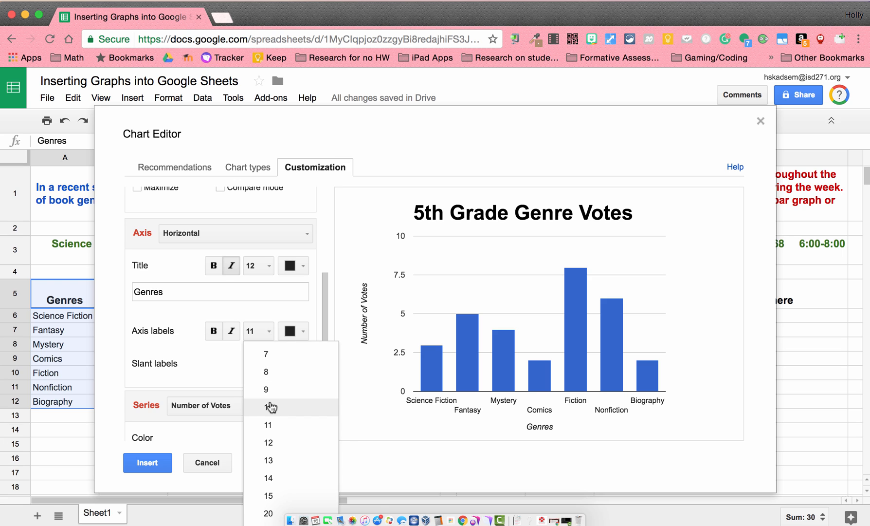
click(268, 381)
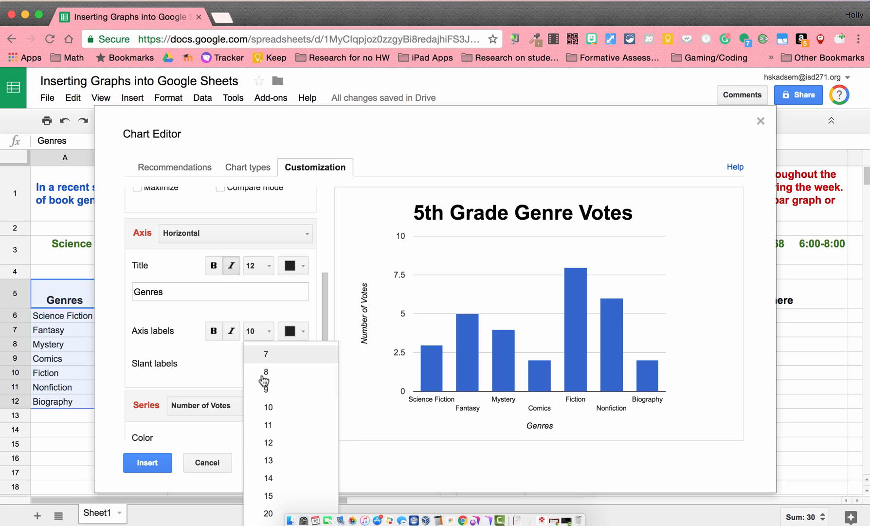
click(267, 386)
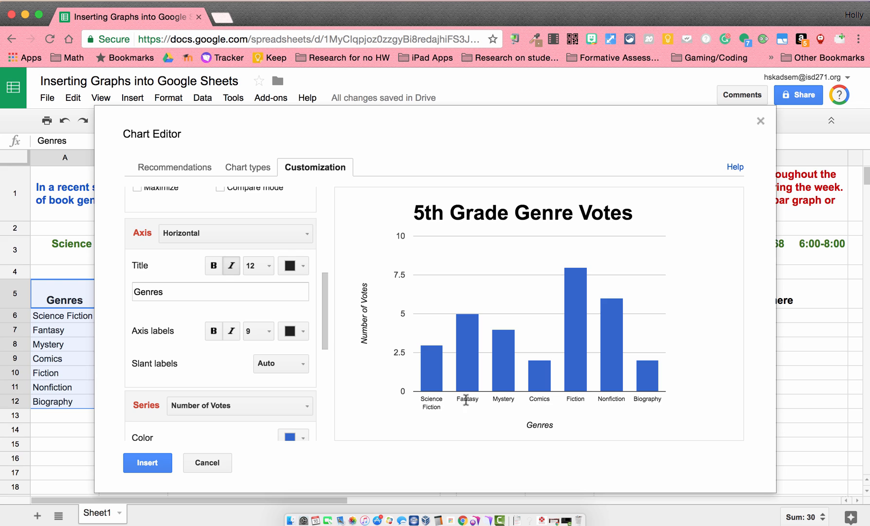
mouse_move(218, 360)
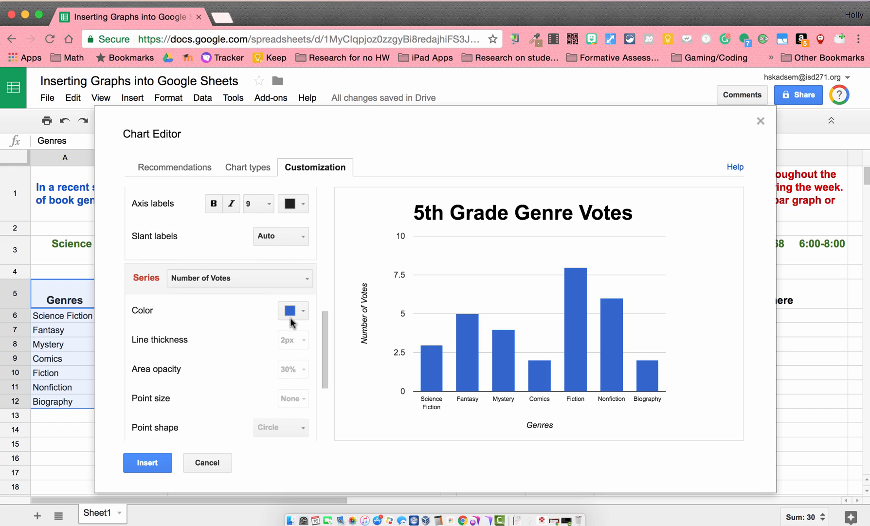
- Change the series bar colour to bright blue after trying red
click(293, 310)
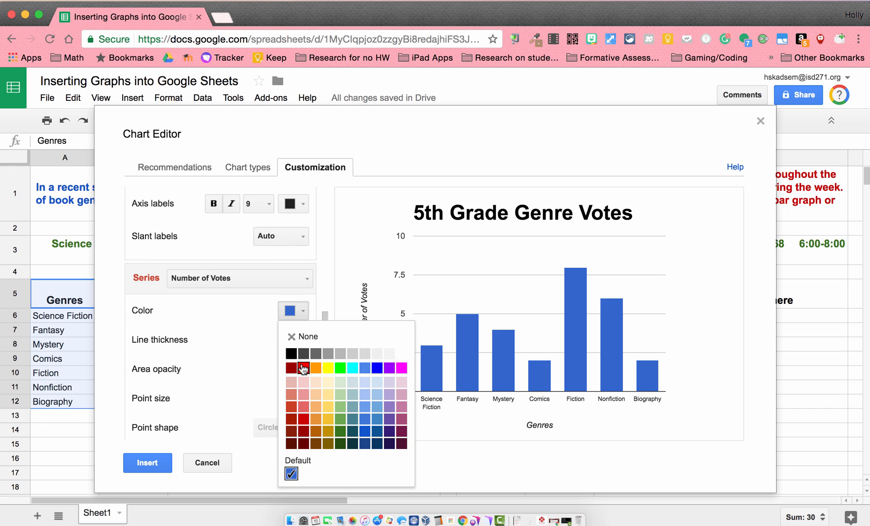
click(303, 367)
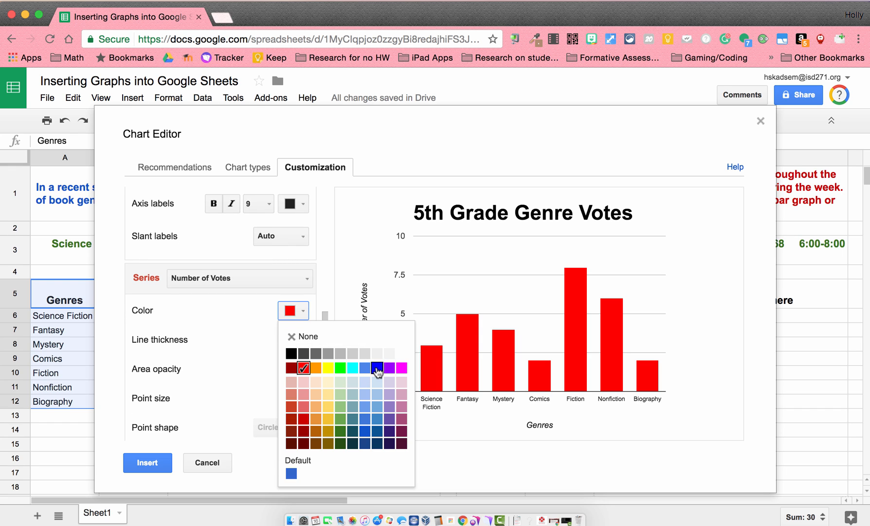
click(365, 368)
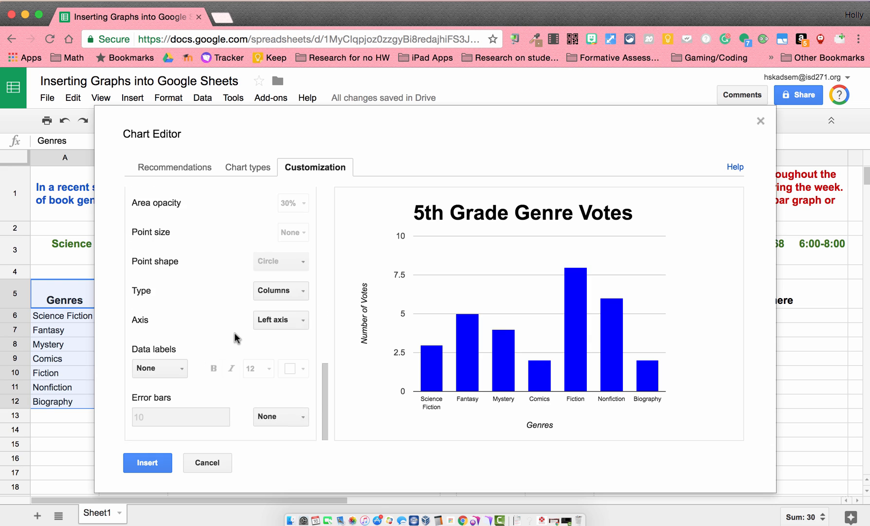
- Insert the finished genre votes chart onto the sheet
scroll(down, 3)
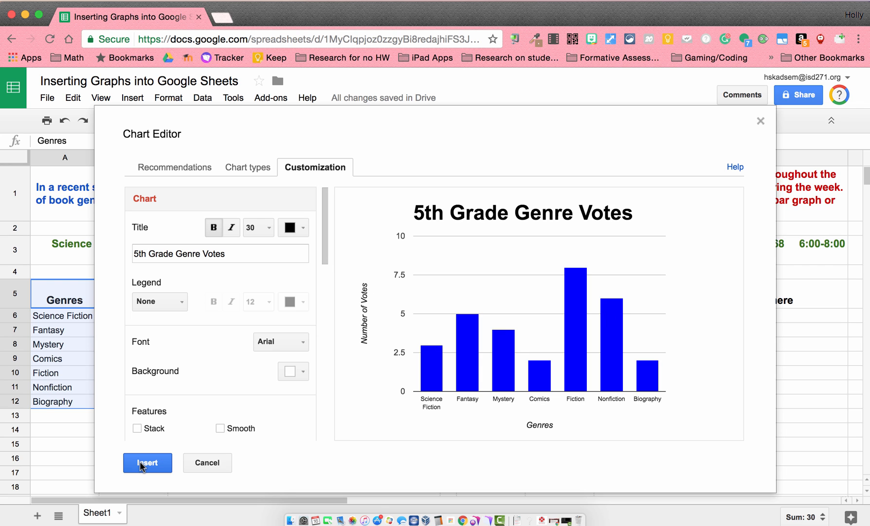
click(147, 462)
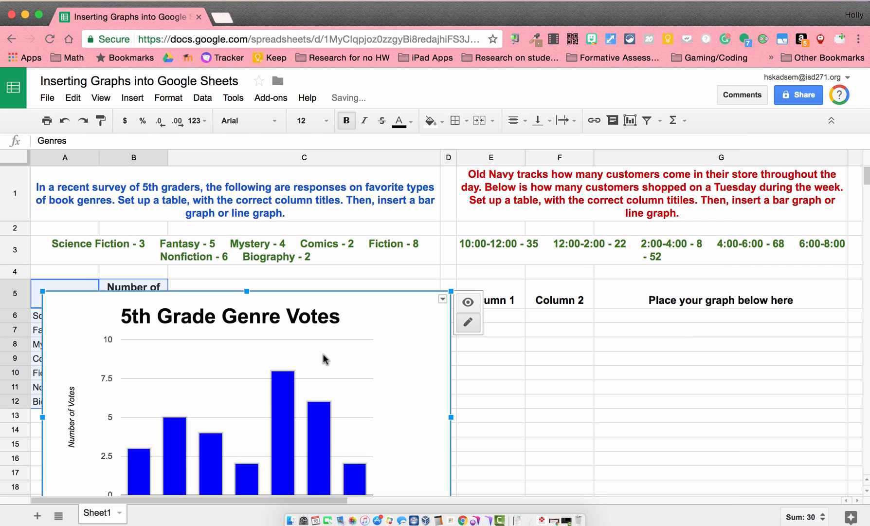
scroll(down, 3)
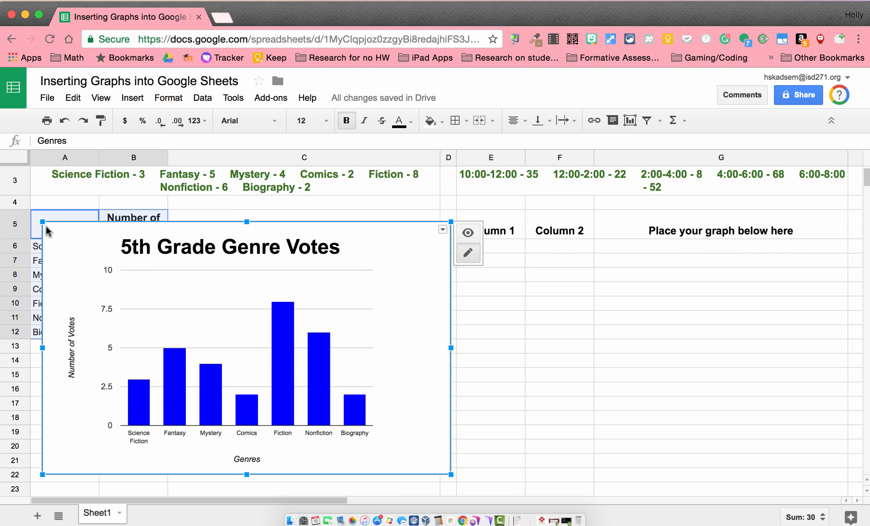